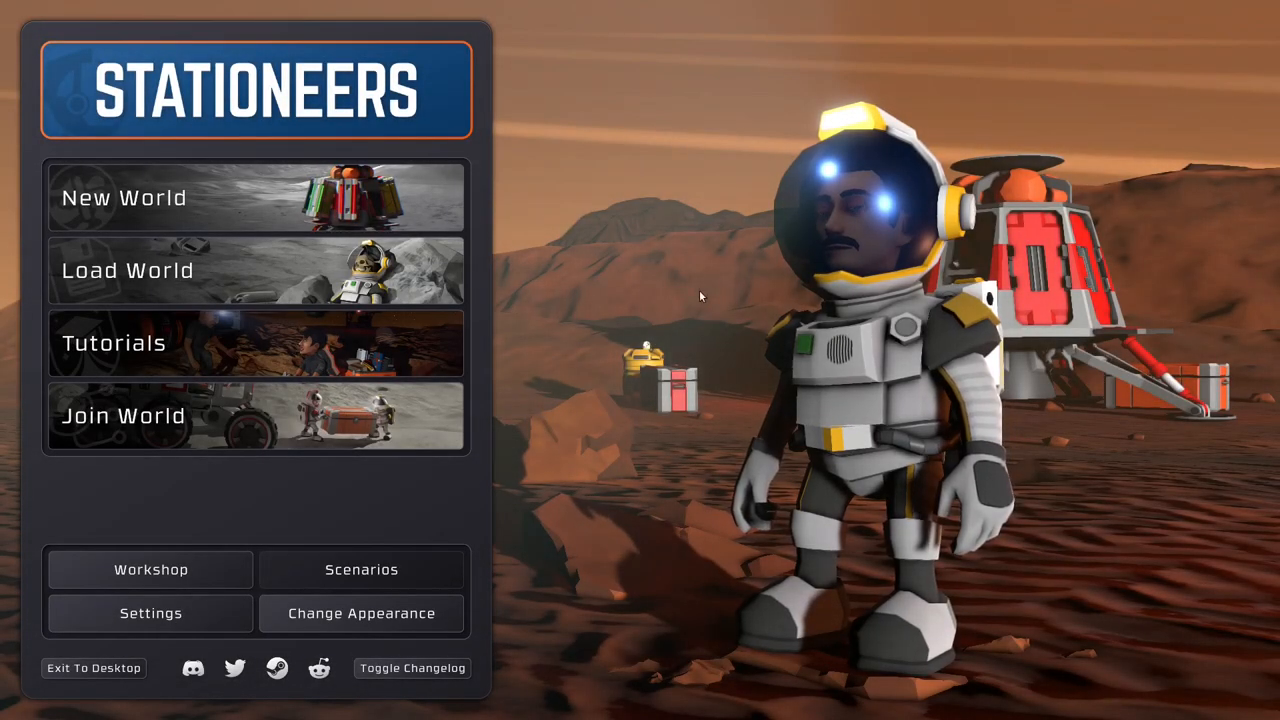
# - Select the 257-day-old Let's Play moon save from the saved worlds list for loading
pyautogui.click(128, 270)
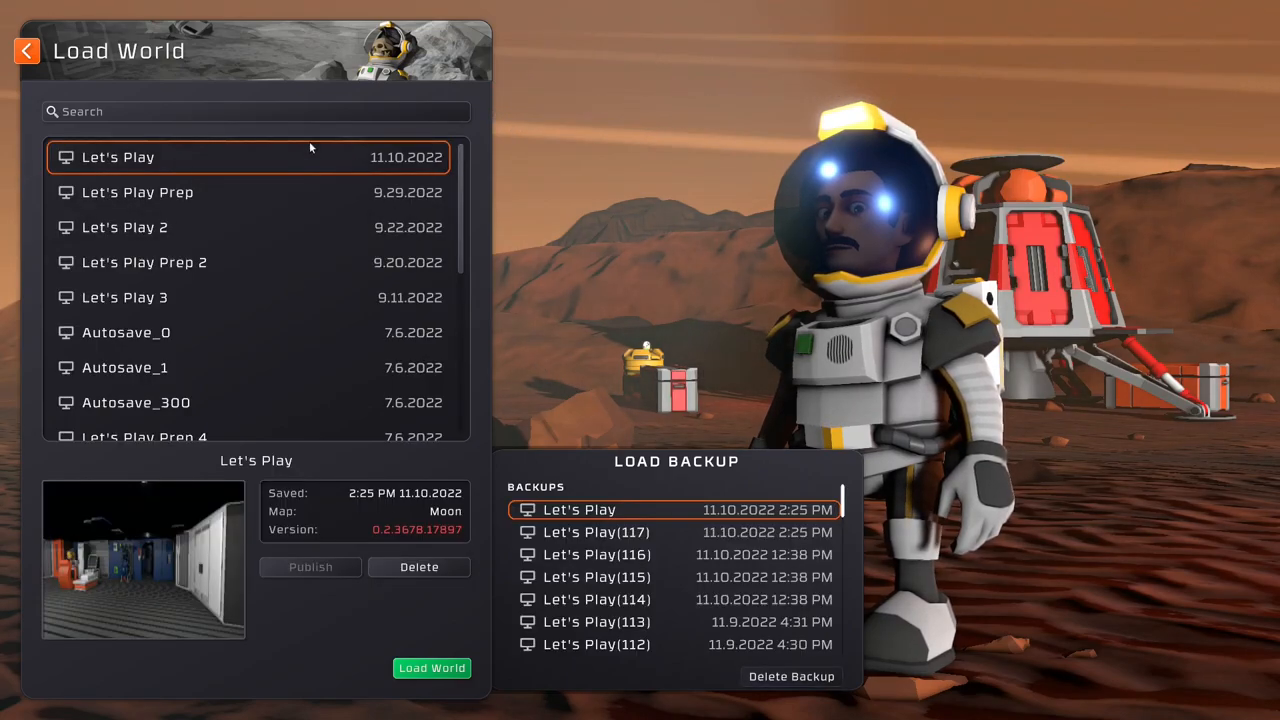
pyautogui.moveTo(380, 684)
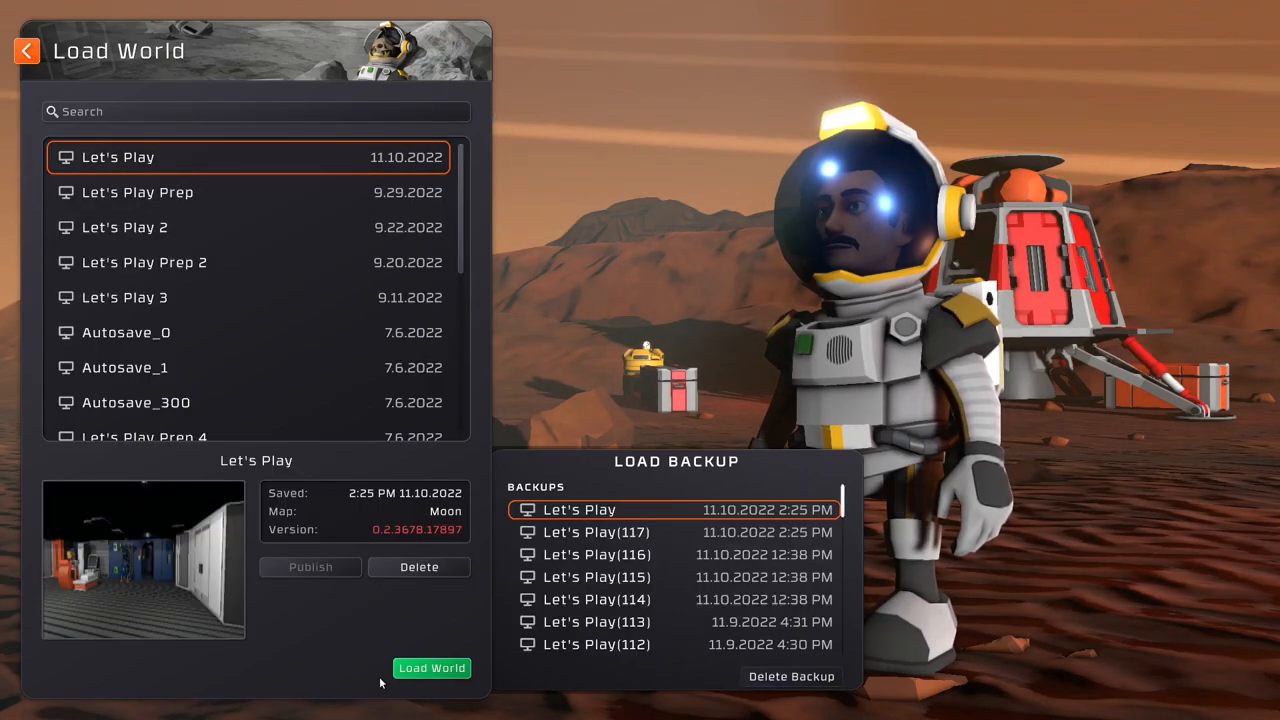
pyautogui.click(432, 668)
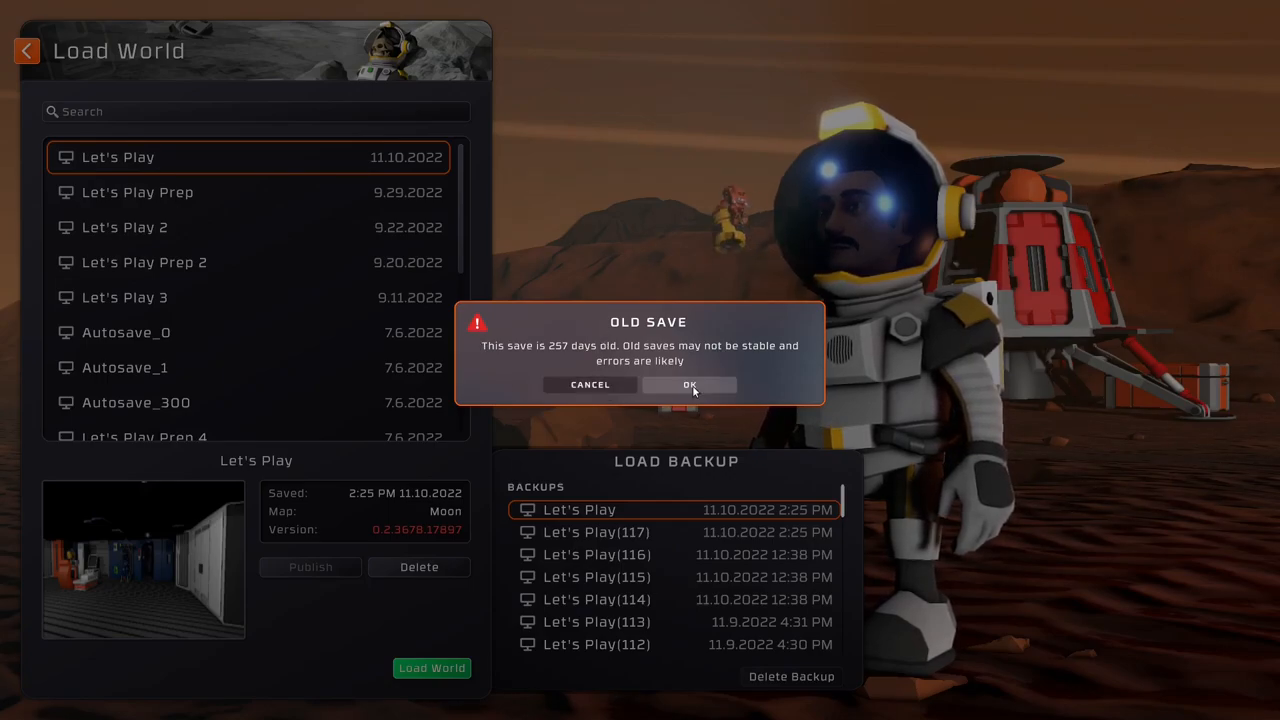
# - Confirm loading the old save and accept the automatic atmospheric network fixes
pyautogui.click(688, 384)
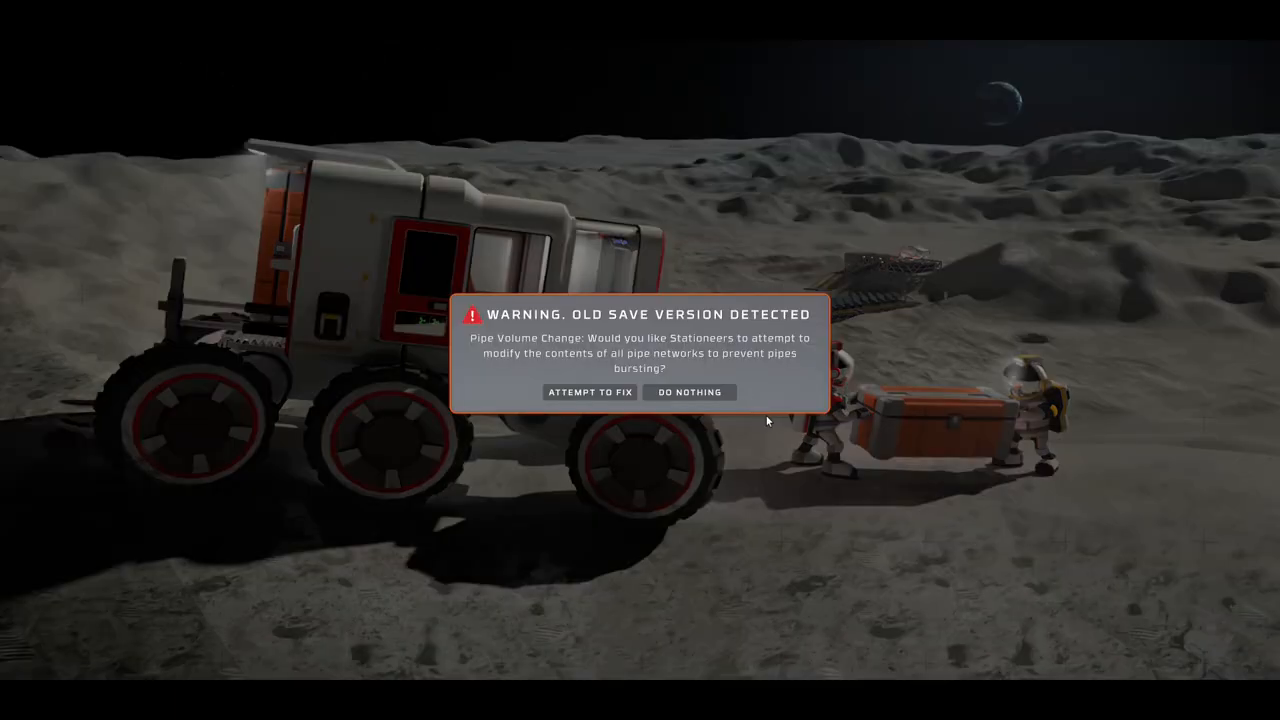
pyautogui.moveTo(780, 424)
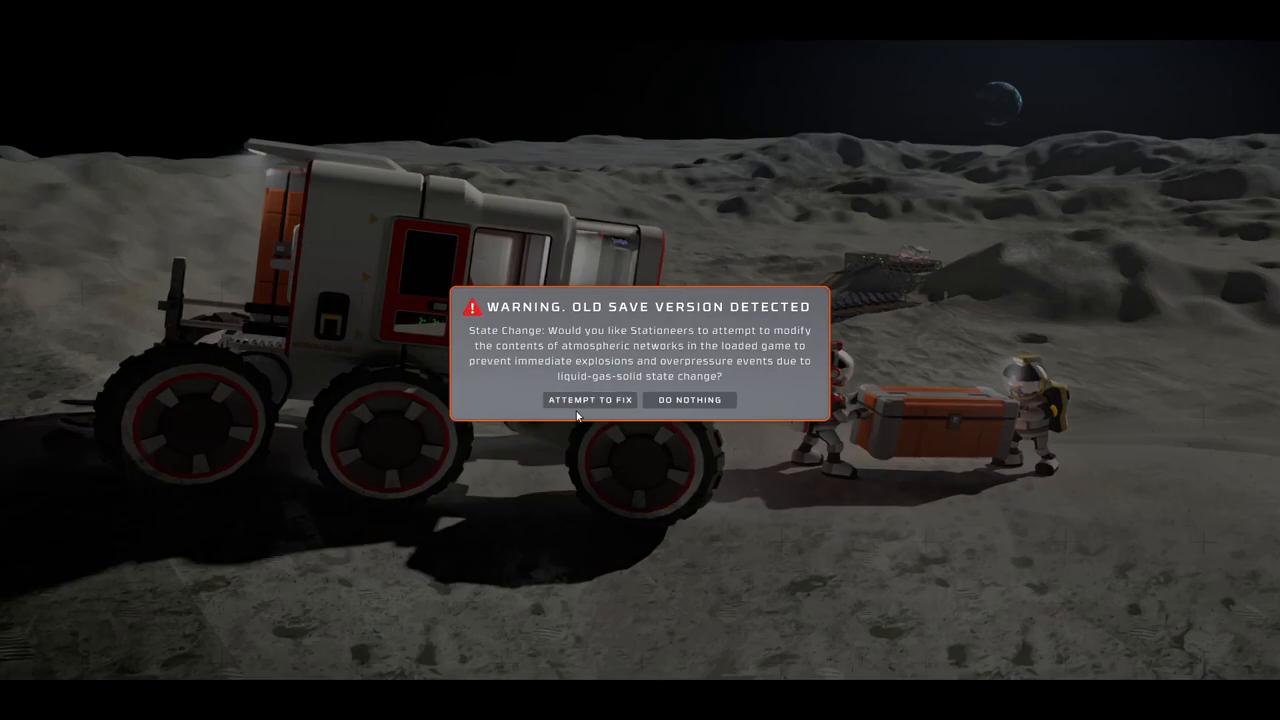
pyautogui.click(590, 400)
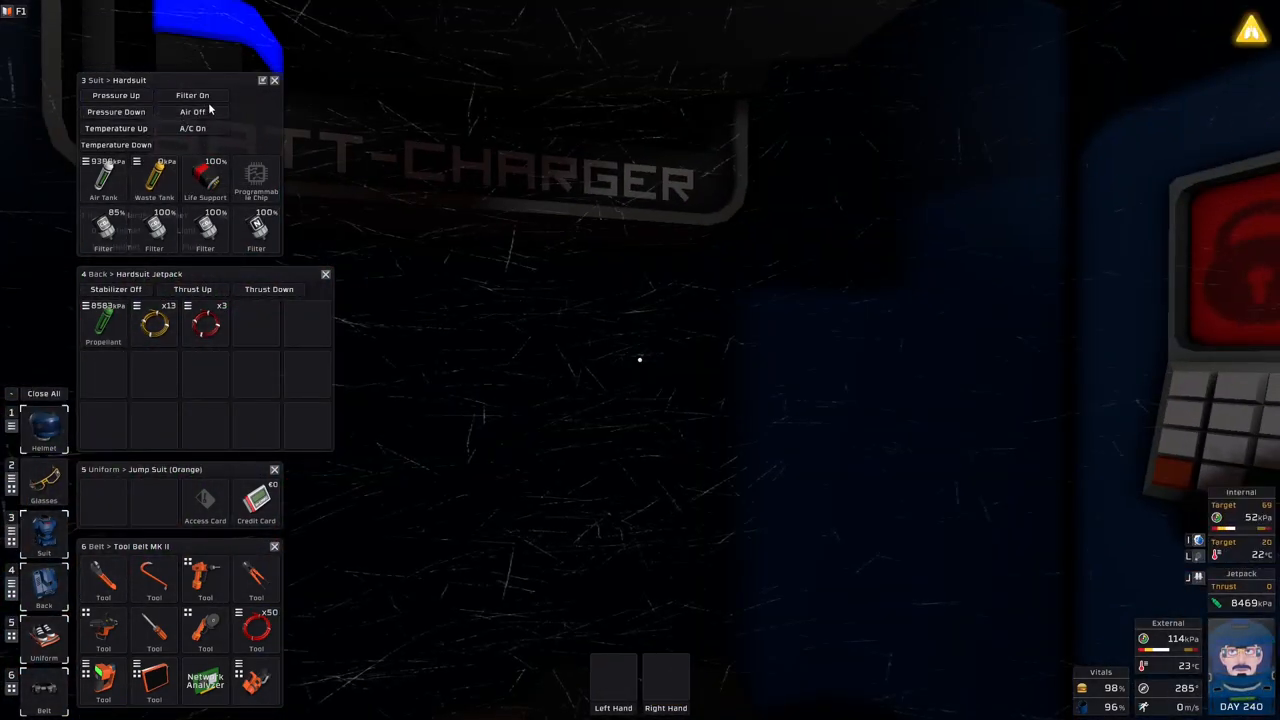
# - Show the inventory panels to check the hardsuit, jetpack and tool belt
pyautogui.click(192, 128)
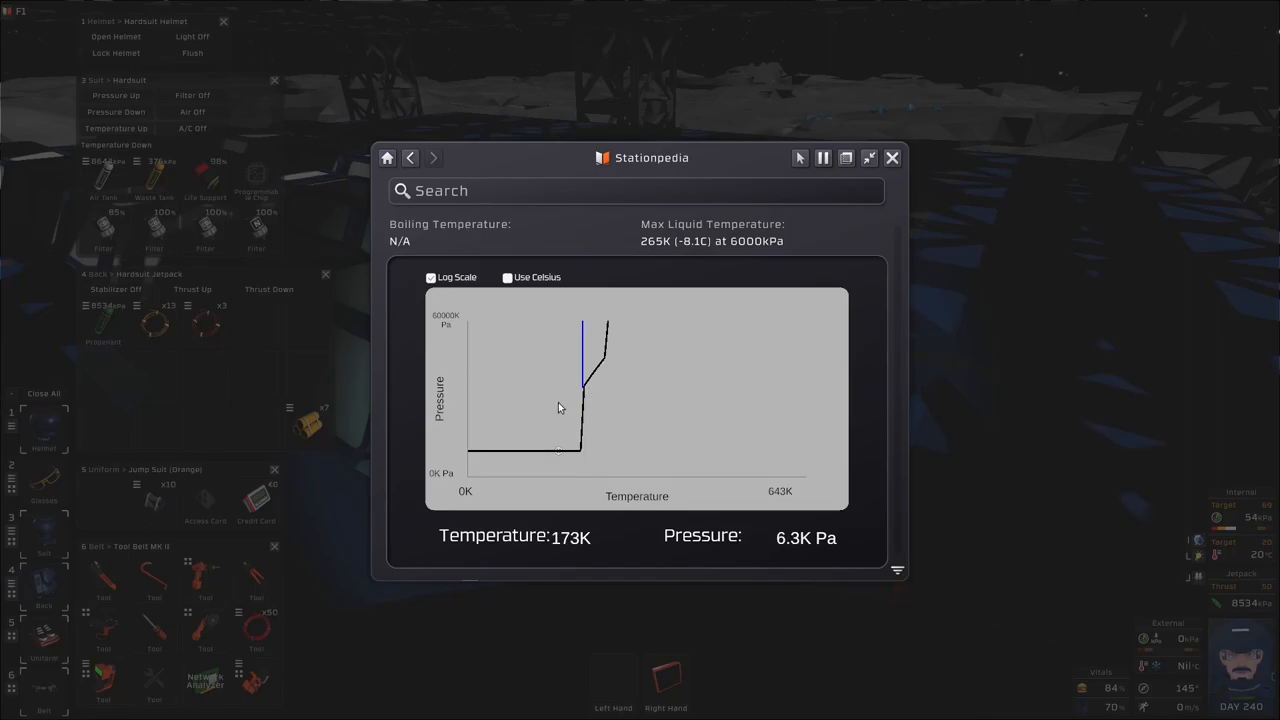
pyautogui.moveTo(592, 382)
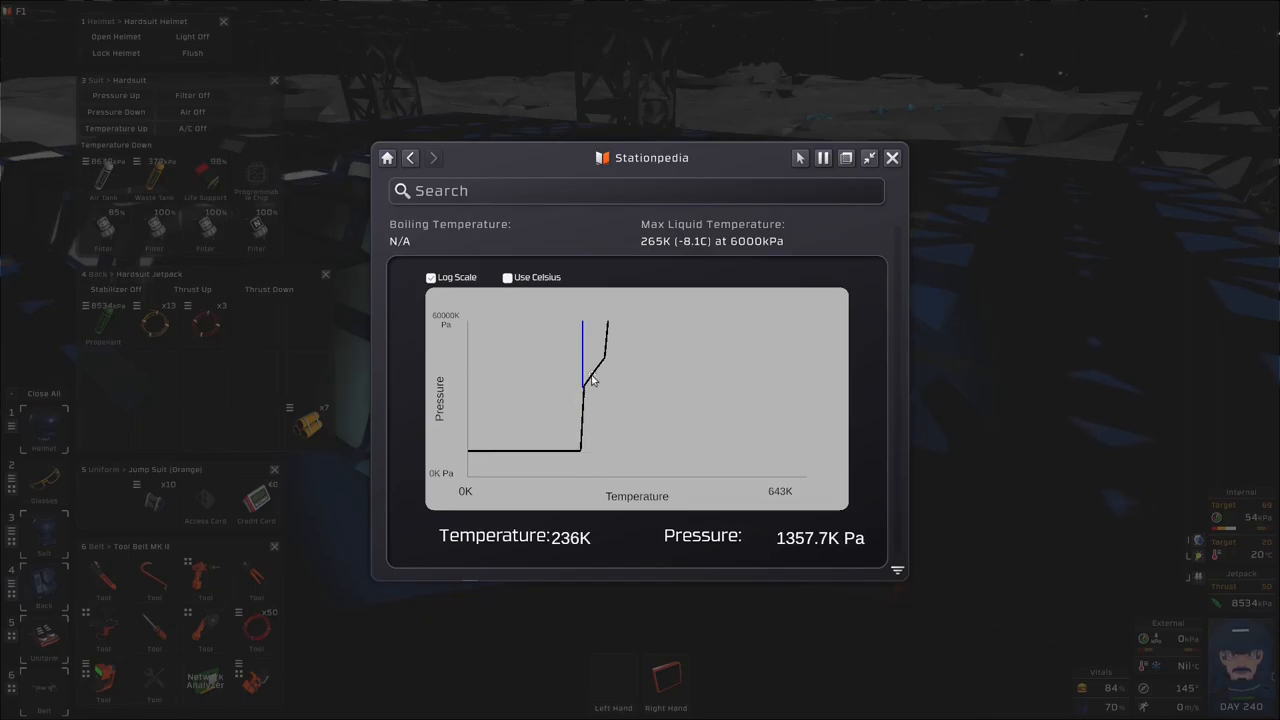
# - Switch the Stationpedia phase diagram to Celsius, reading -89 at 6.3 kPa
pyautogui.click(892, 156)
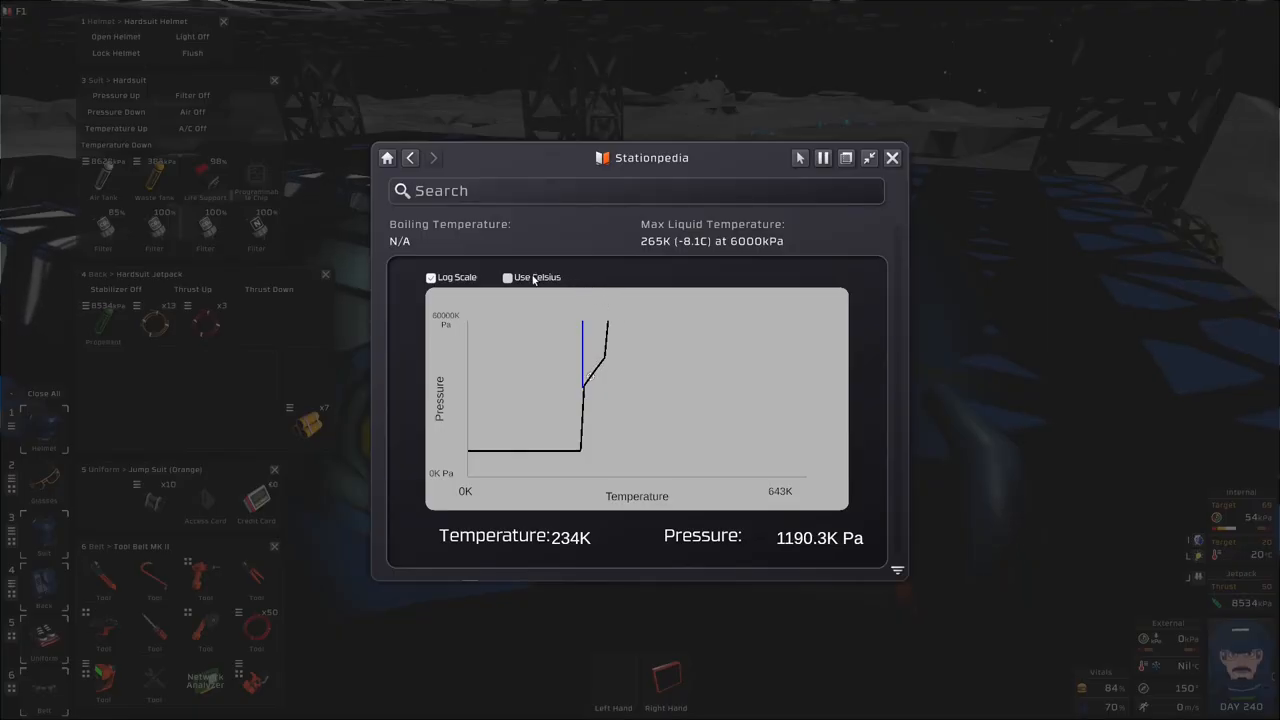
pyautogui.click(508, 276)
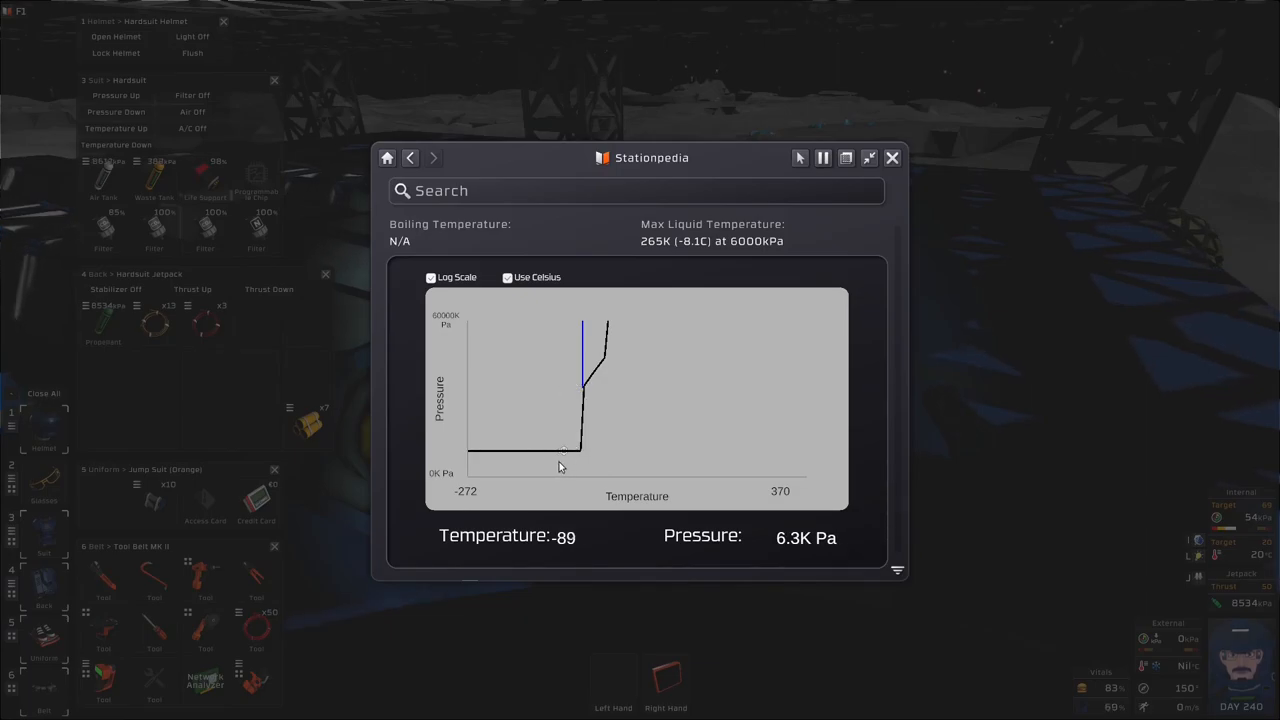
pyautogui.moveTo(530, 458)
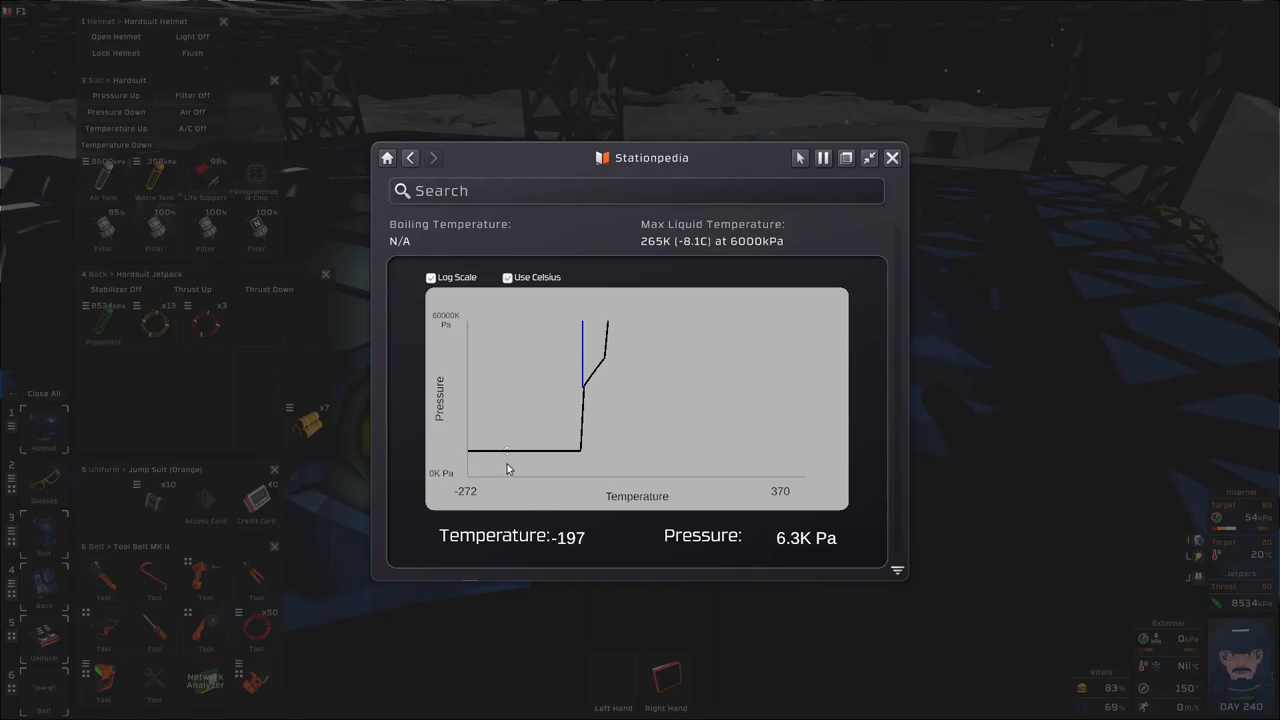
pyautogui.moveTo(532, 452)
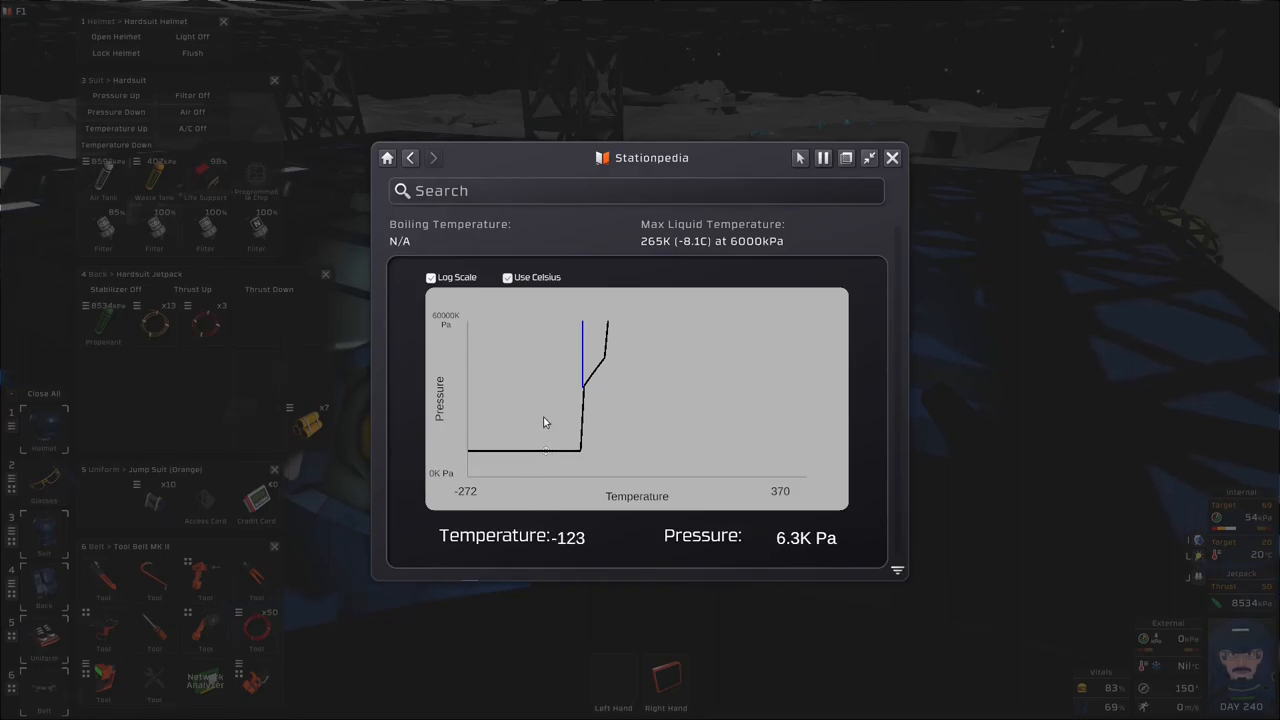
pyautogui.click(892, 156)
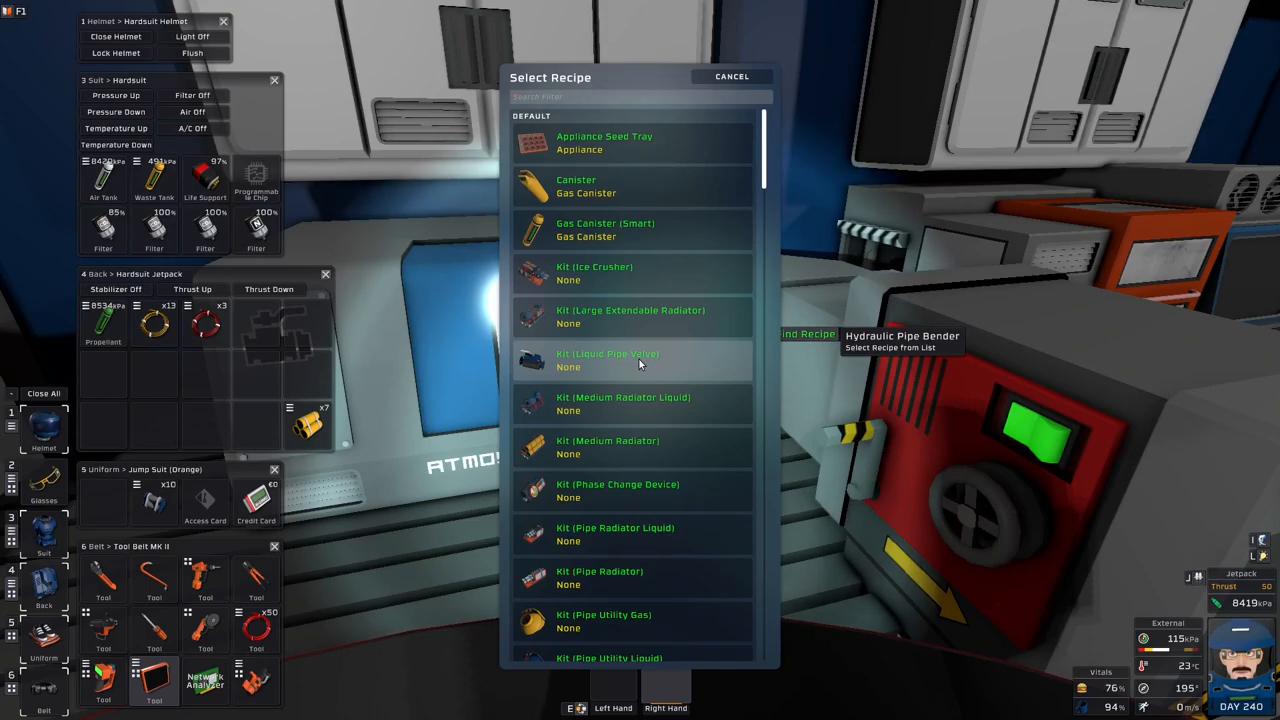
# - Search the pipe bender recipes and start fabricating a Kit (Pipe Utility Gas)
pyautogui.write('vol')
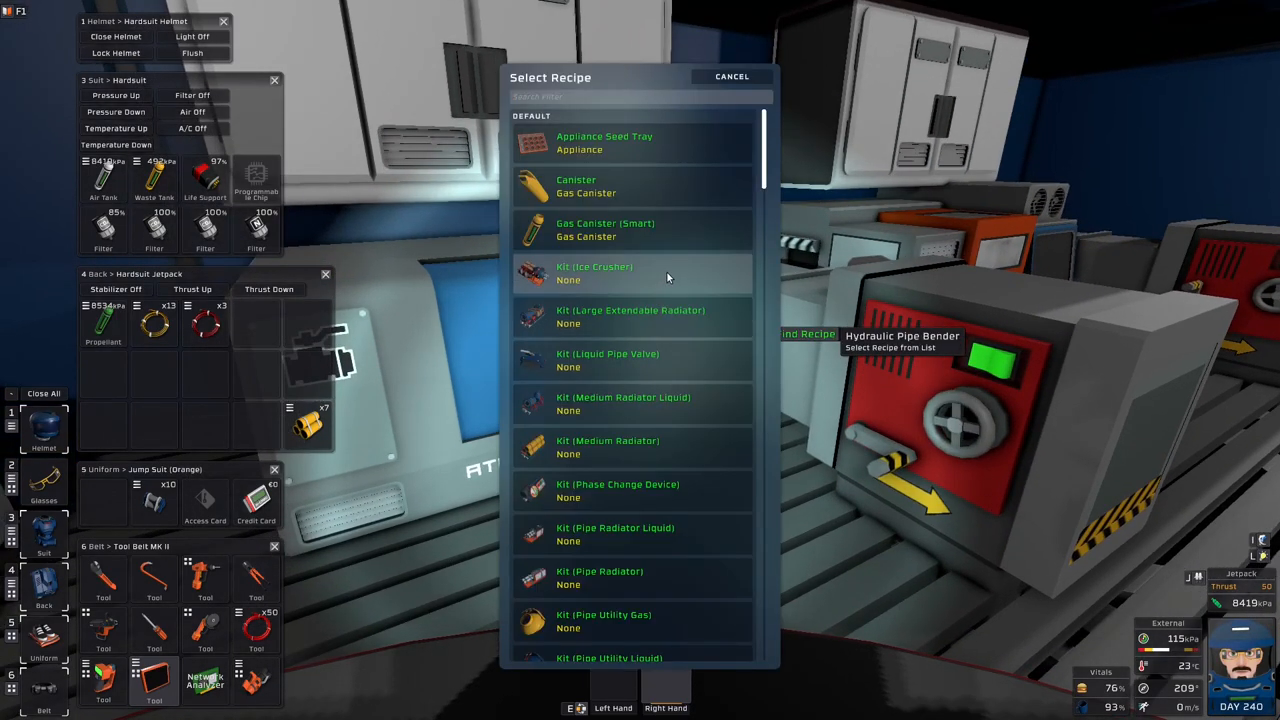
pyautogui.write('0')
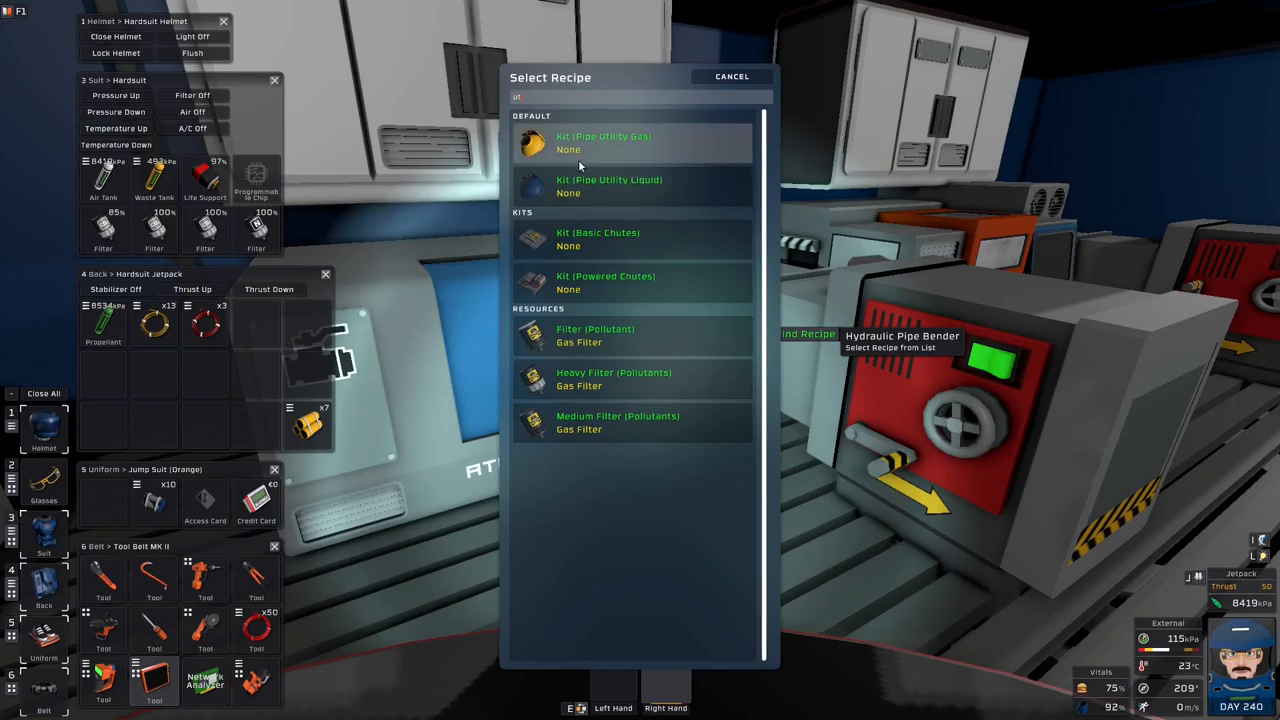
pyautogui.click(604, 144)
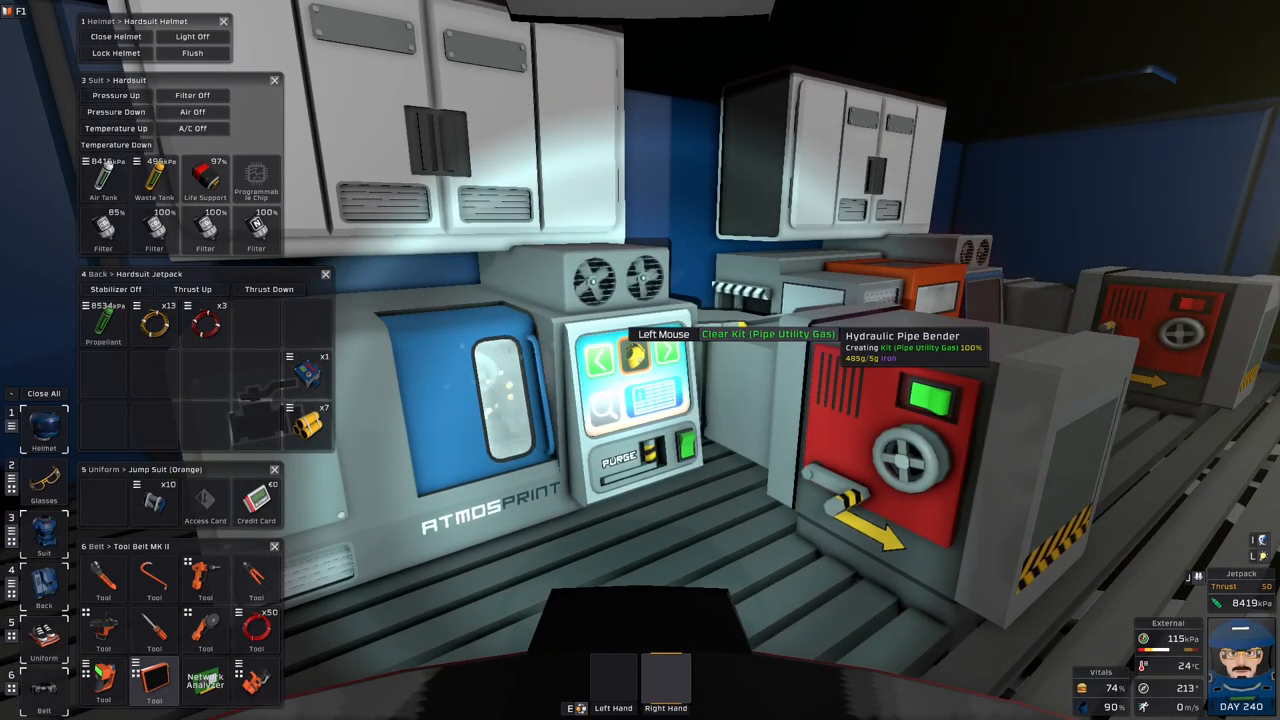
# - Search the recipe list for 'uti' and queue another Pipe Utility kit
pyautogui.click(640, 360)
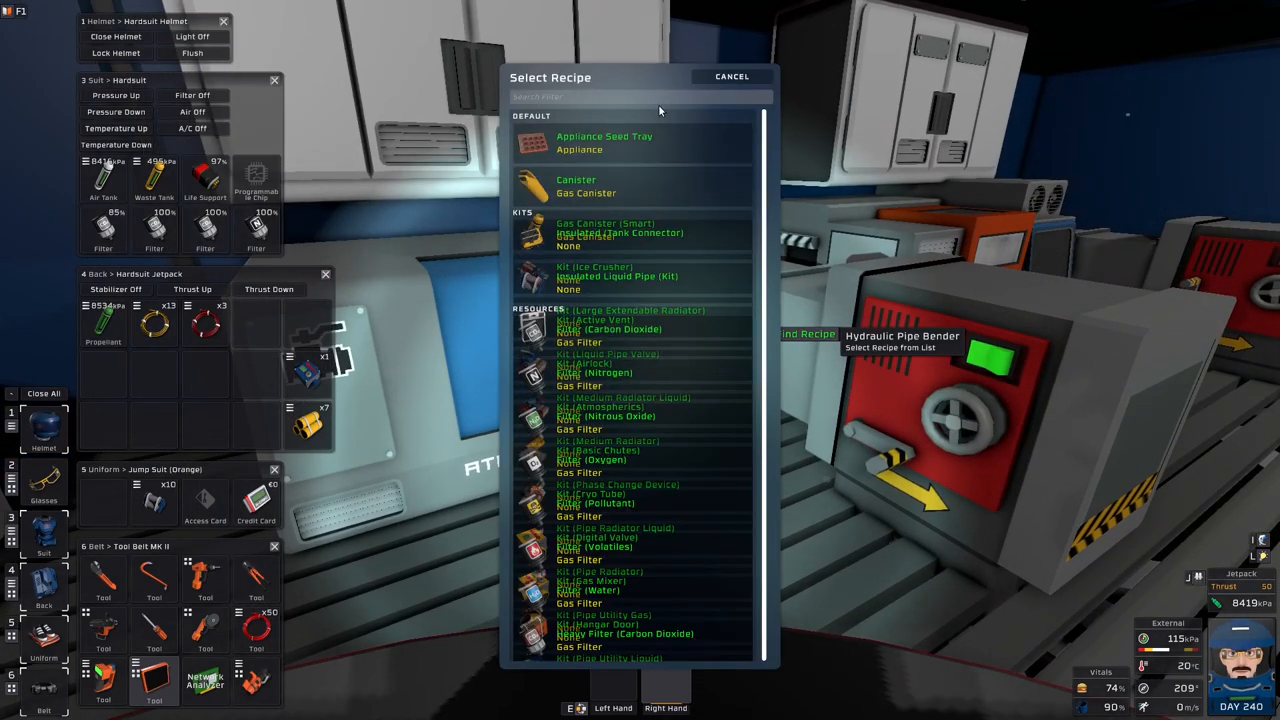
pyautogui.write('uti')
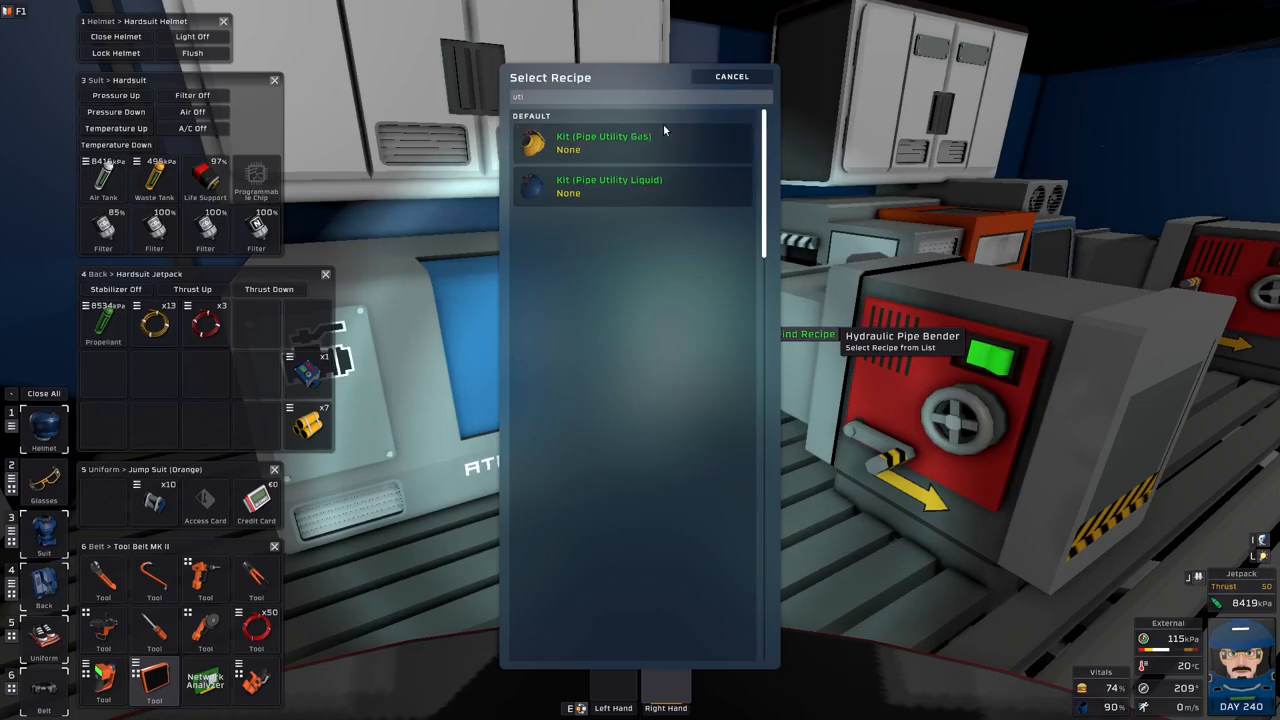
pyautogui.click(608, 186)
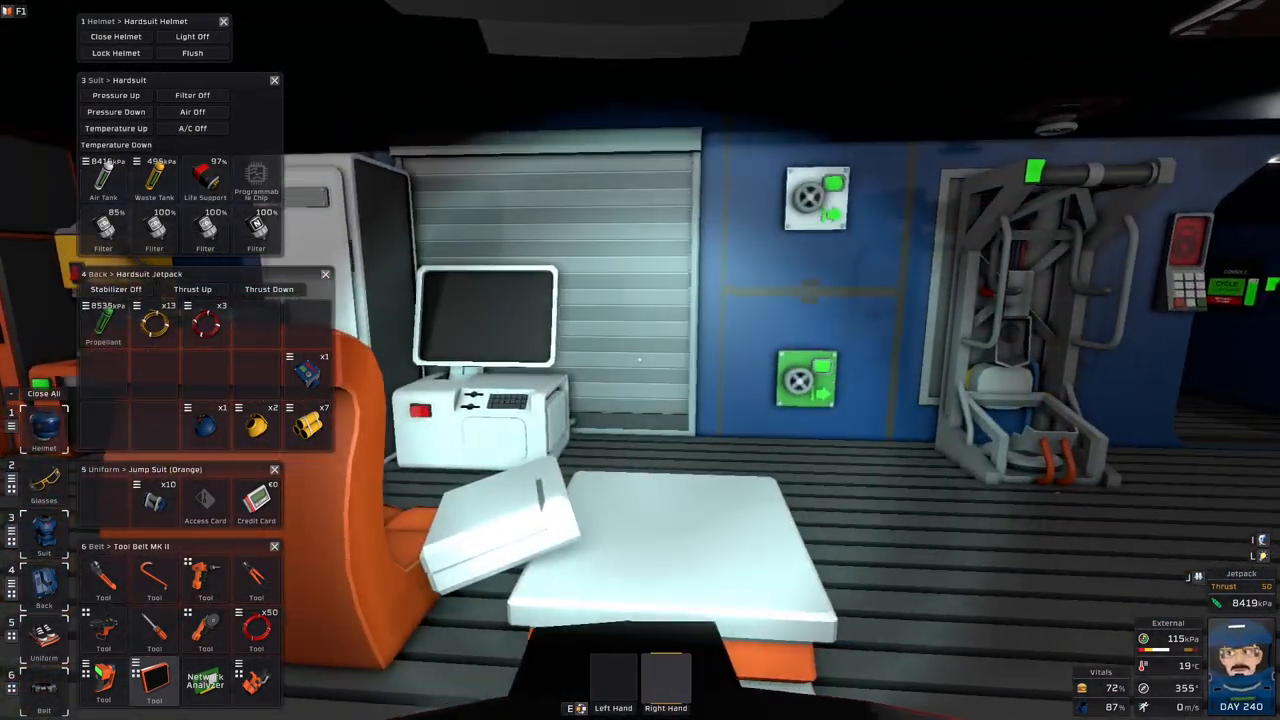
pyautogui.click(116, 36)
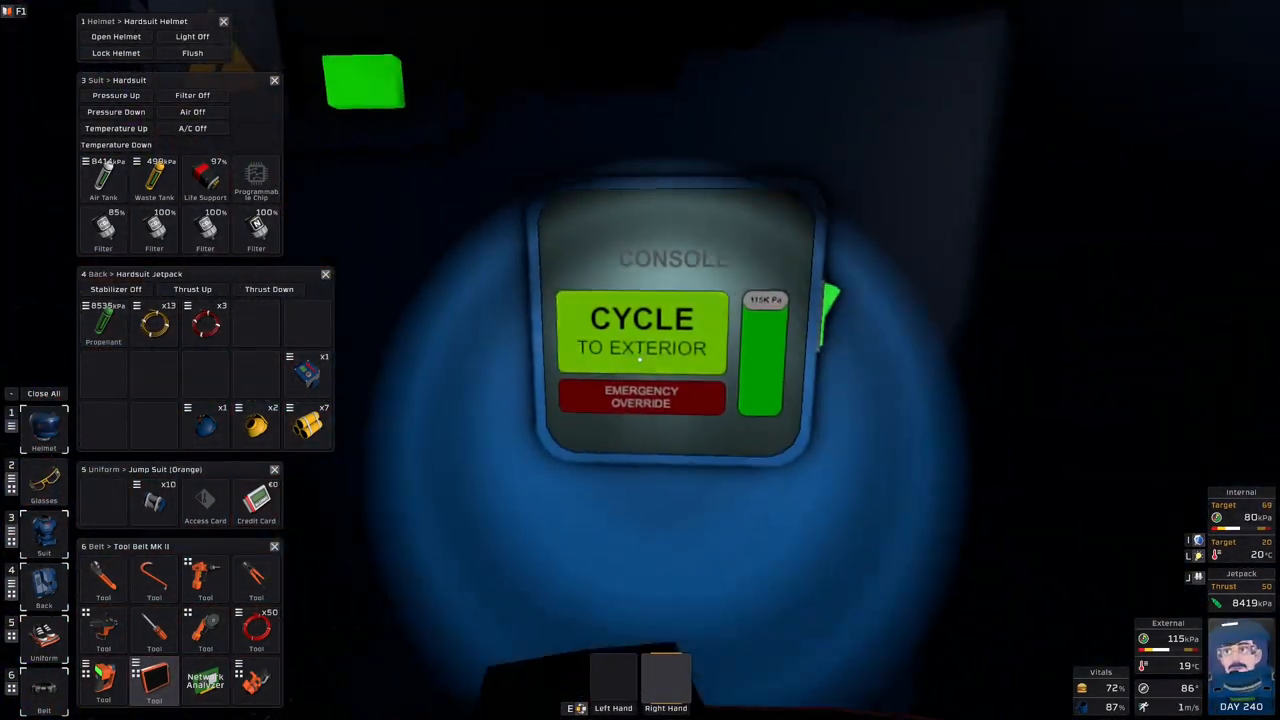
# - Cycle the airlock to exterior from its console
pyautogui.click(642, 330)
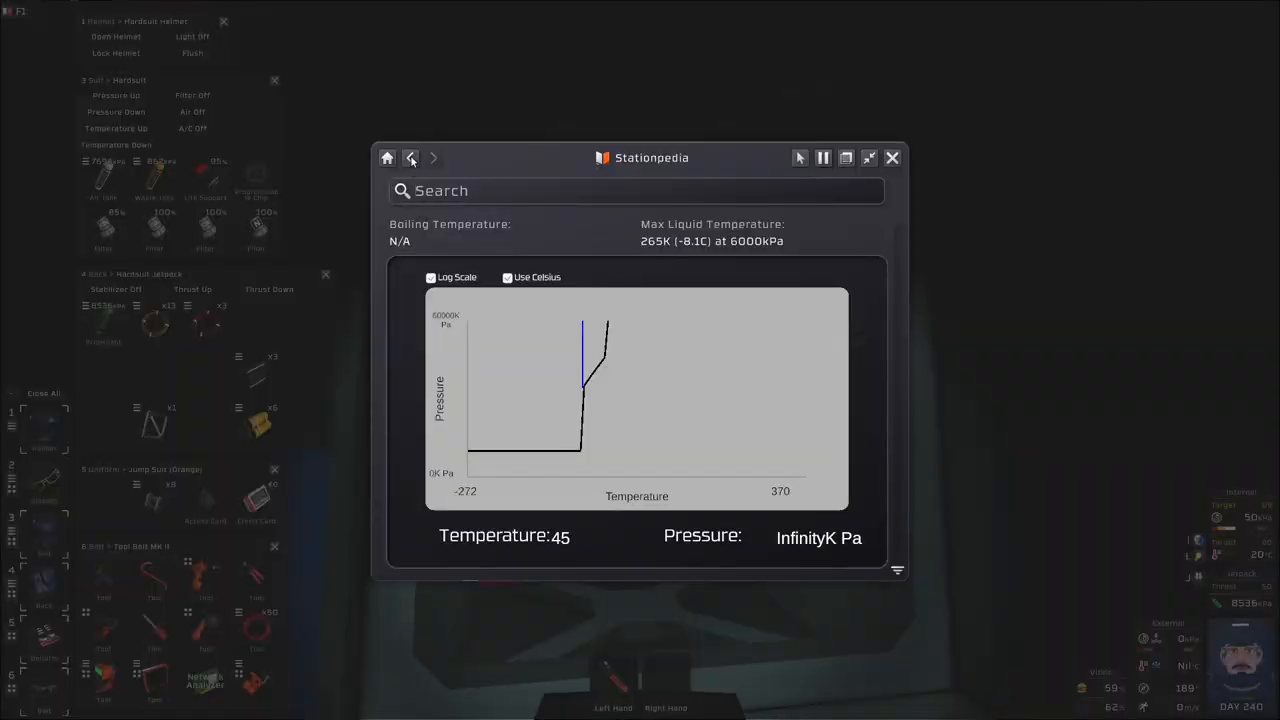
# - Search Stationpedia for 'reg' and view the Liquid Volume Regulator entry
pyautogui.click(410, 156)
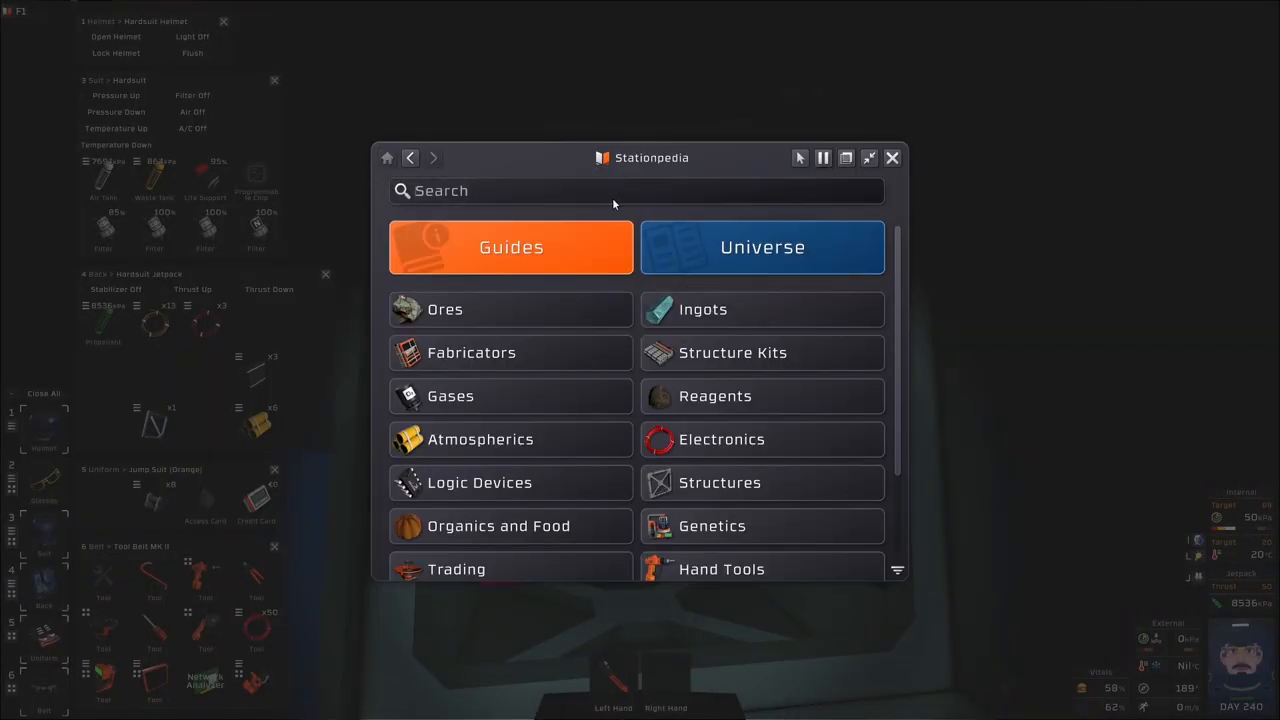
pyautogui.write('reg')
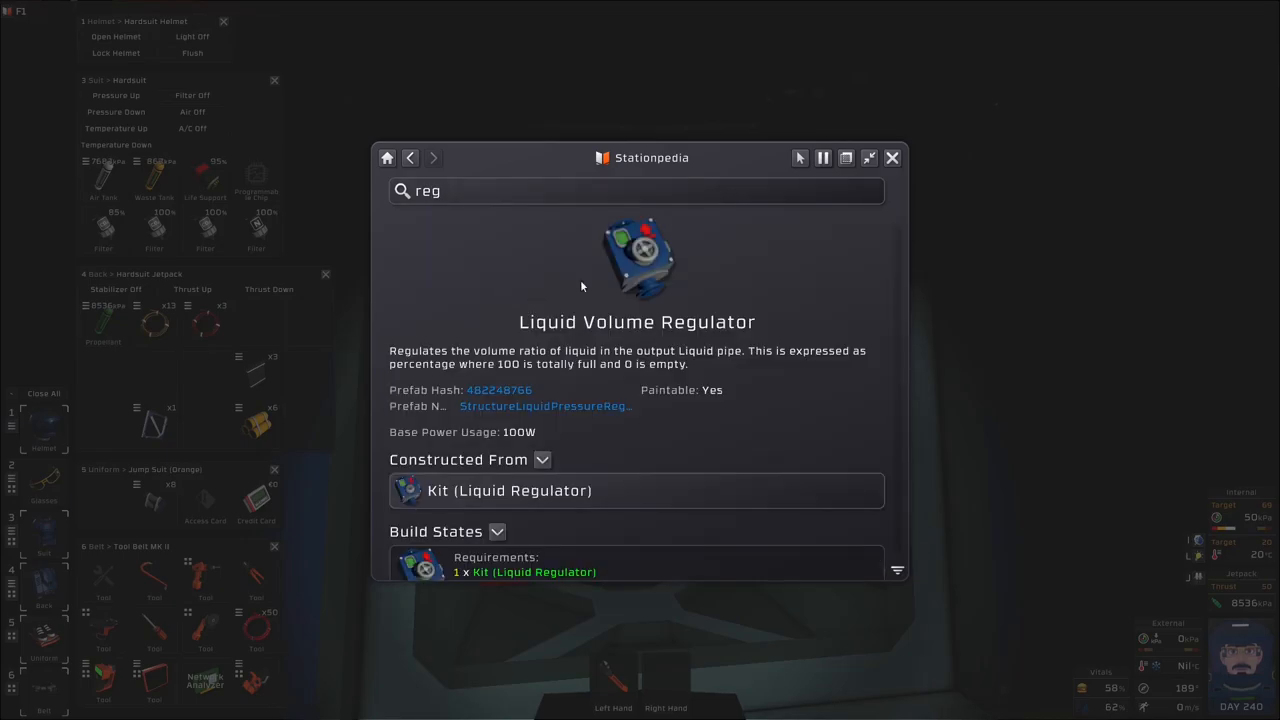
pyautogui.moveTo(788, 314)
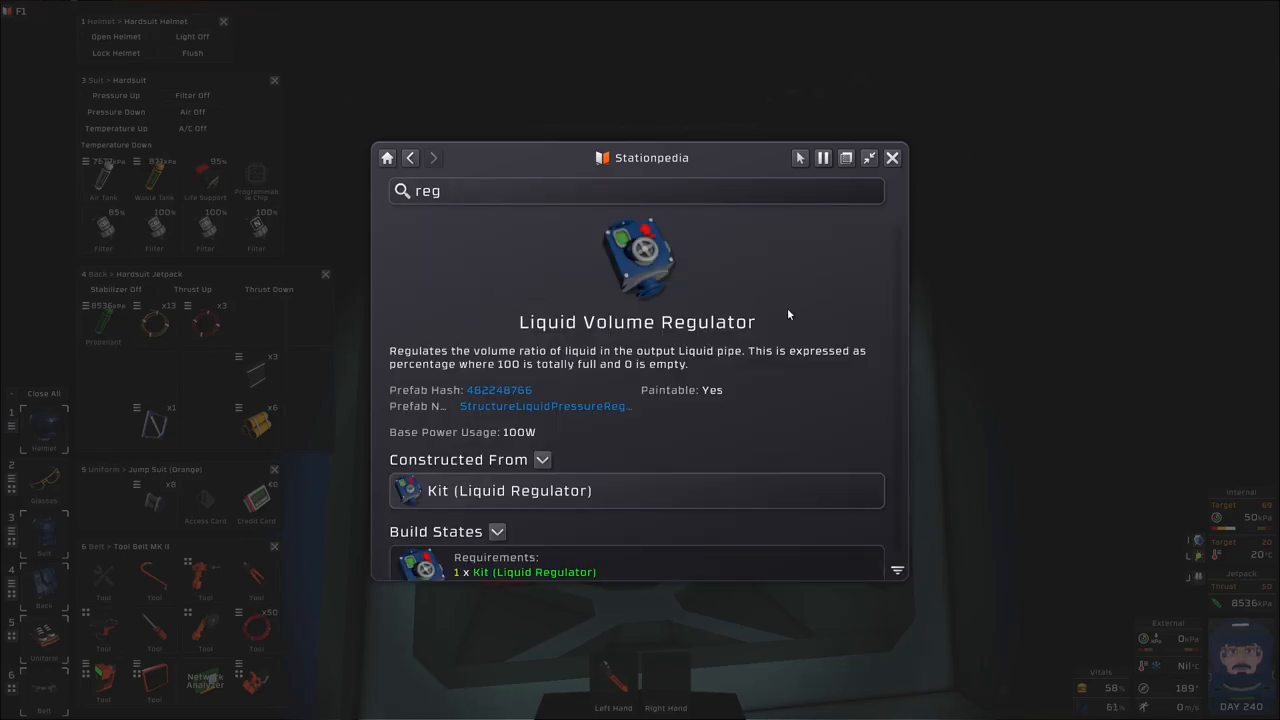
pyautogui.click(892, 156)
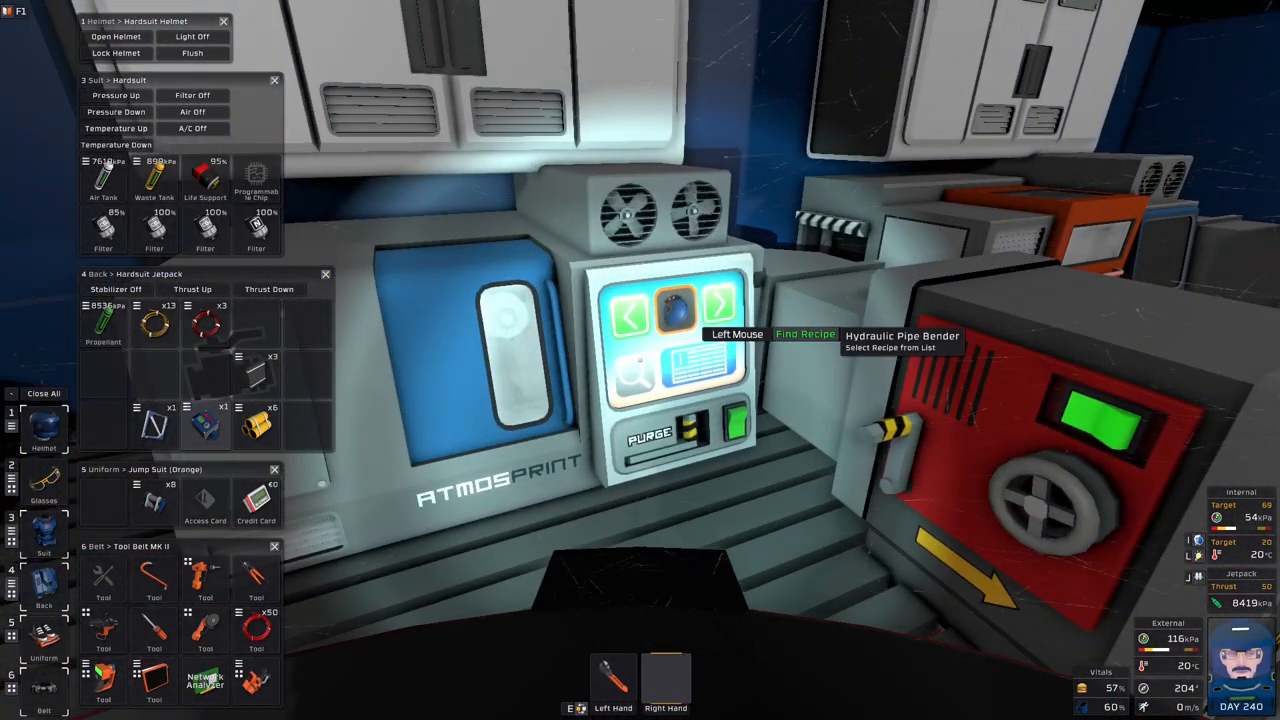
# - Narrow the pipe bender's recipe list to the Liquid and Pressure Regulator kits
pyautogui.click(694, 372)
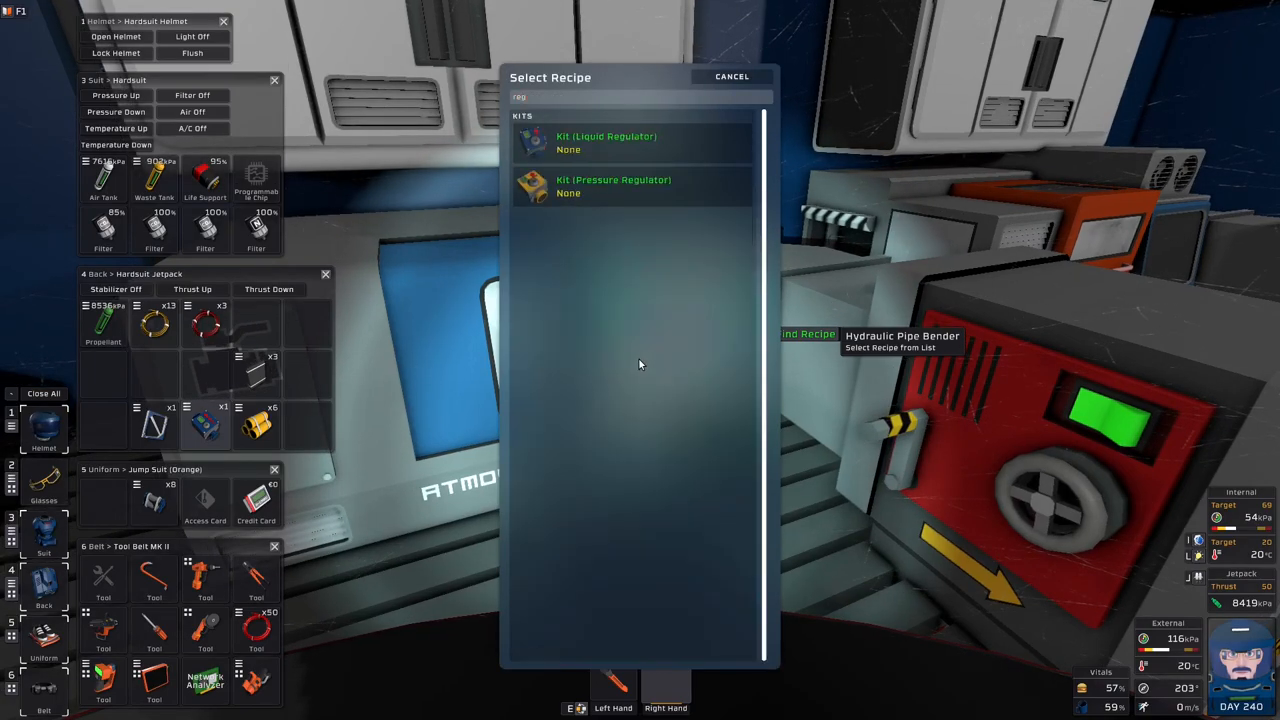
pyautogui.click(604, 144)
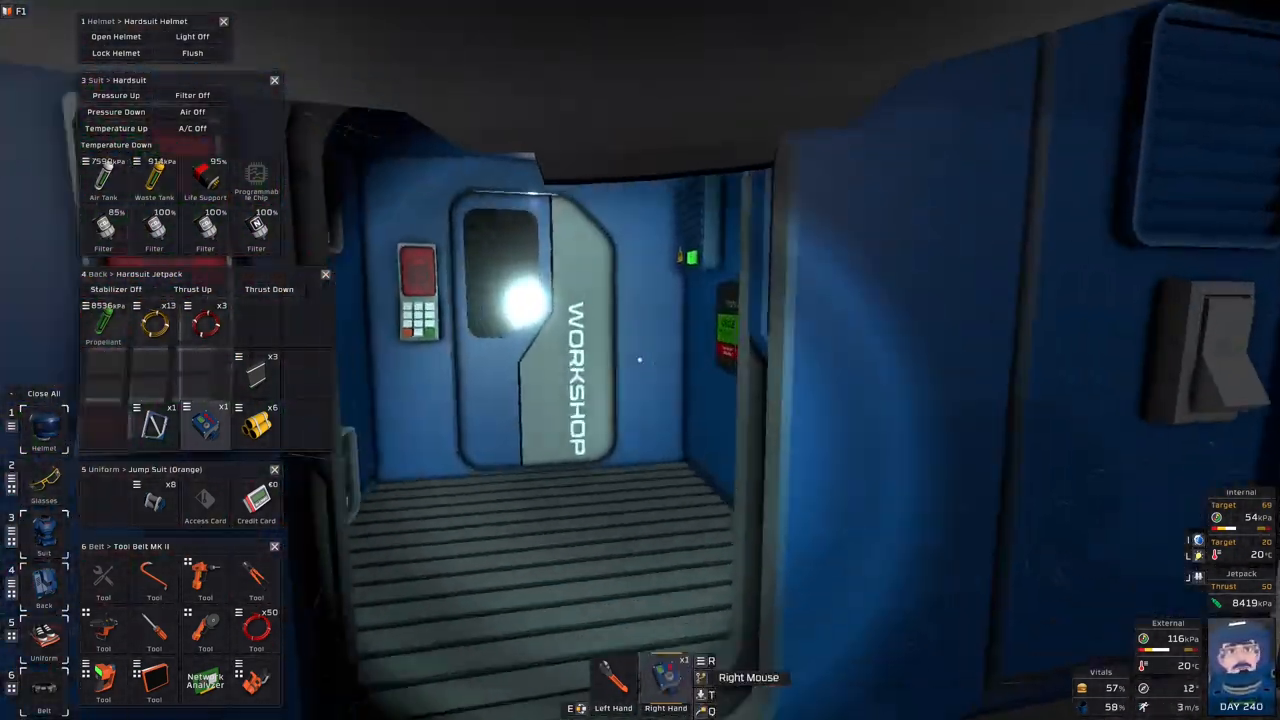
pyautogui.moveTo(640, 360)
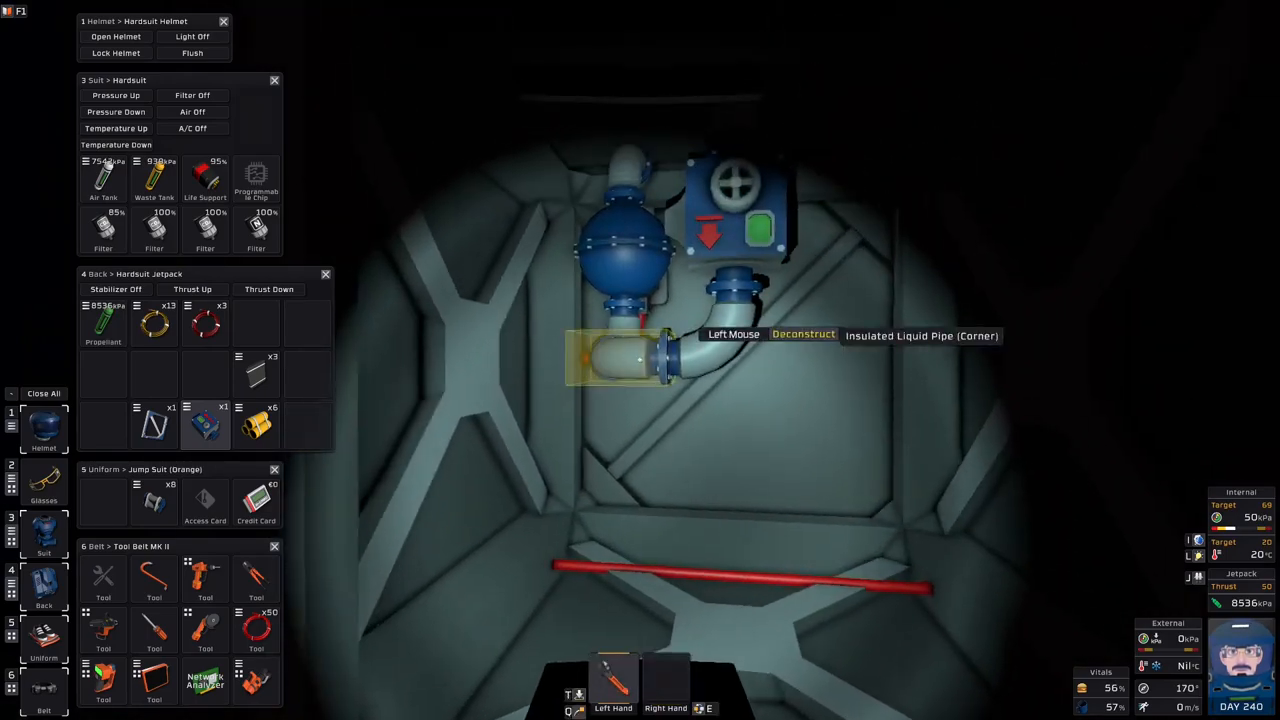
# - Dismantle the insulated liquid pipe corner by the tank and lay a straight cable segment
pyautogui.click(620, 356)
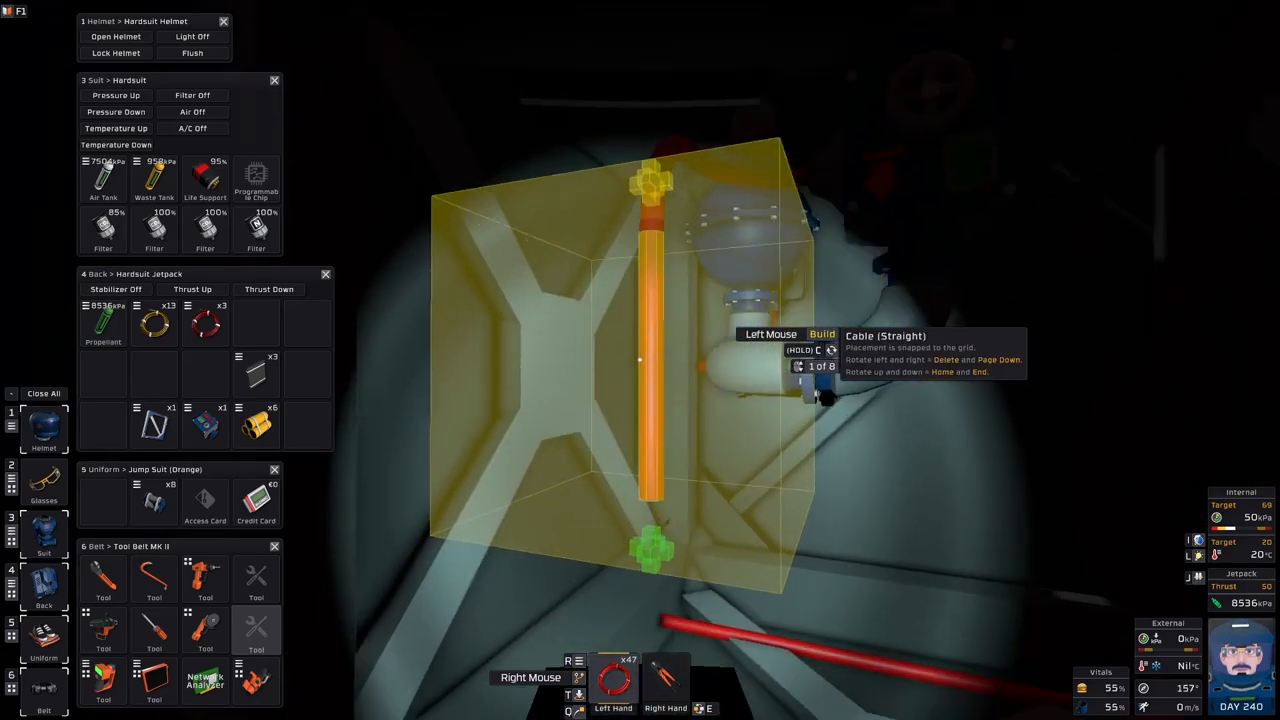
pyautogui.click(274, 80)
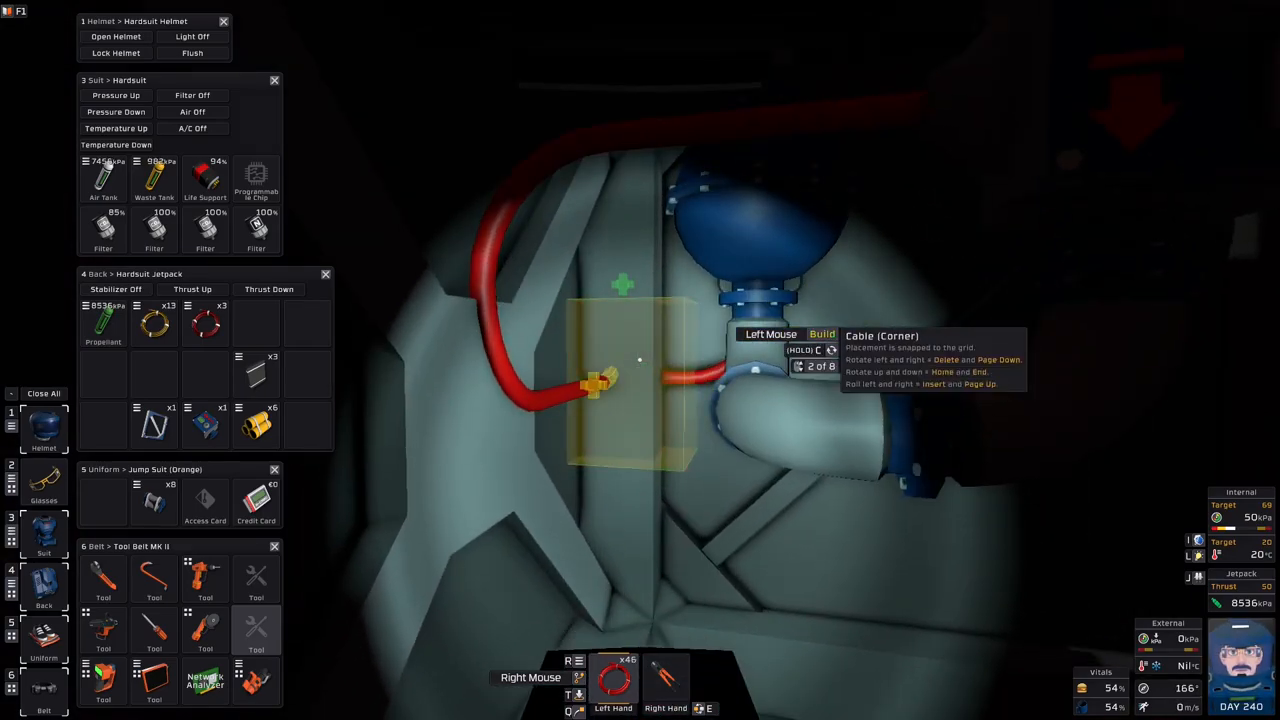
# - Lay a corner piece of red power cable along the pipework toward the Liquid Volume Regulator
pyautogui.click(640, 360)
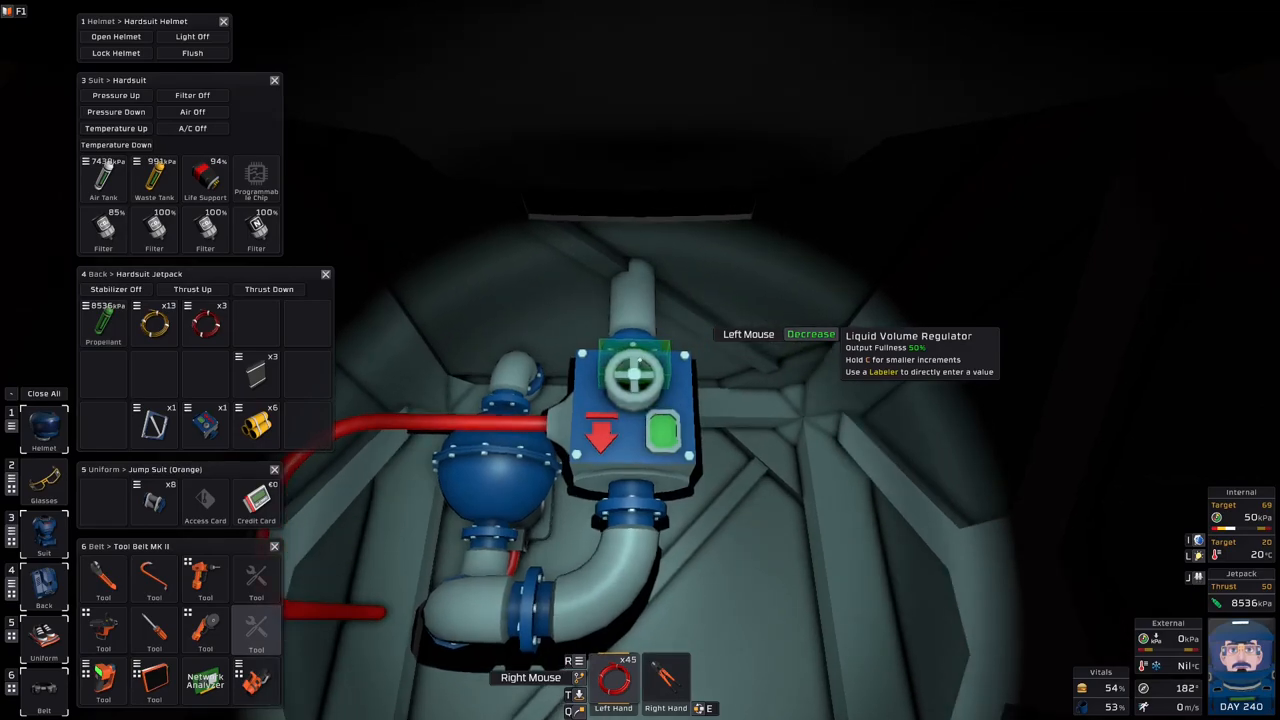
pyautogui.click(636, 376)
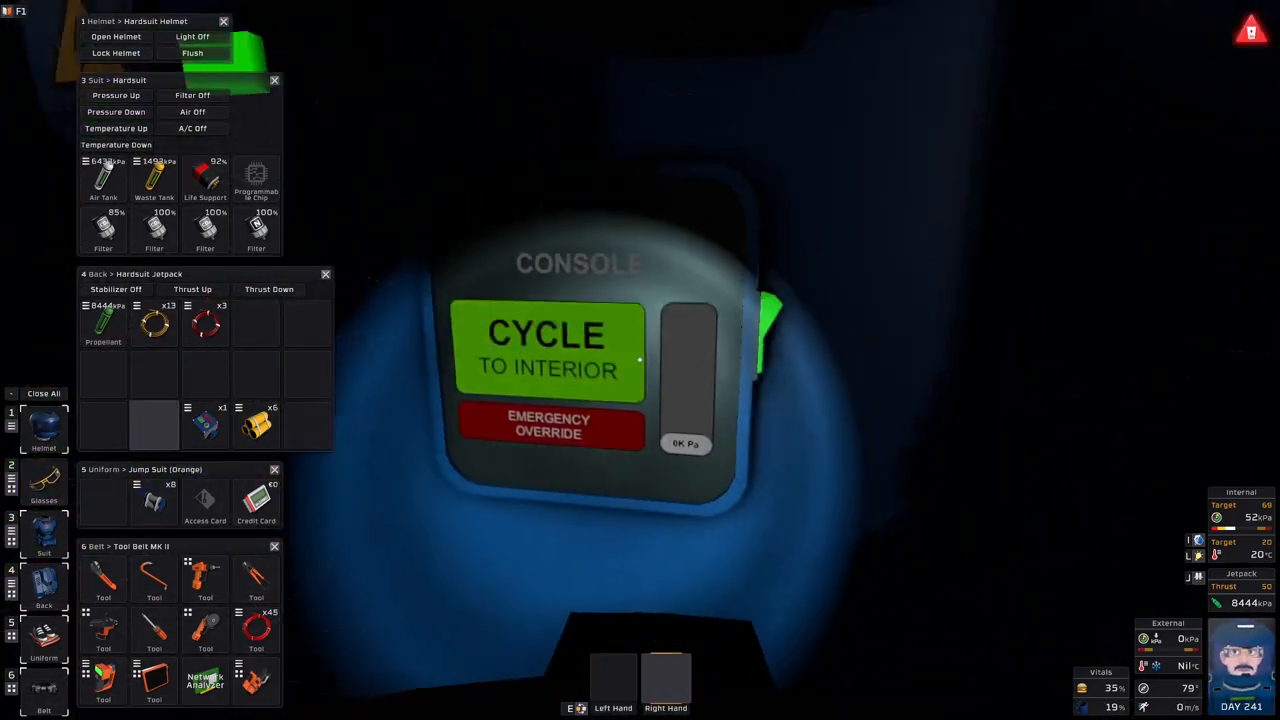
# - Cycle the airlock to interior and head to the kitchen water bottle filler
pyautogui.click(548, 350)
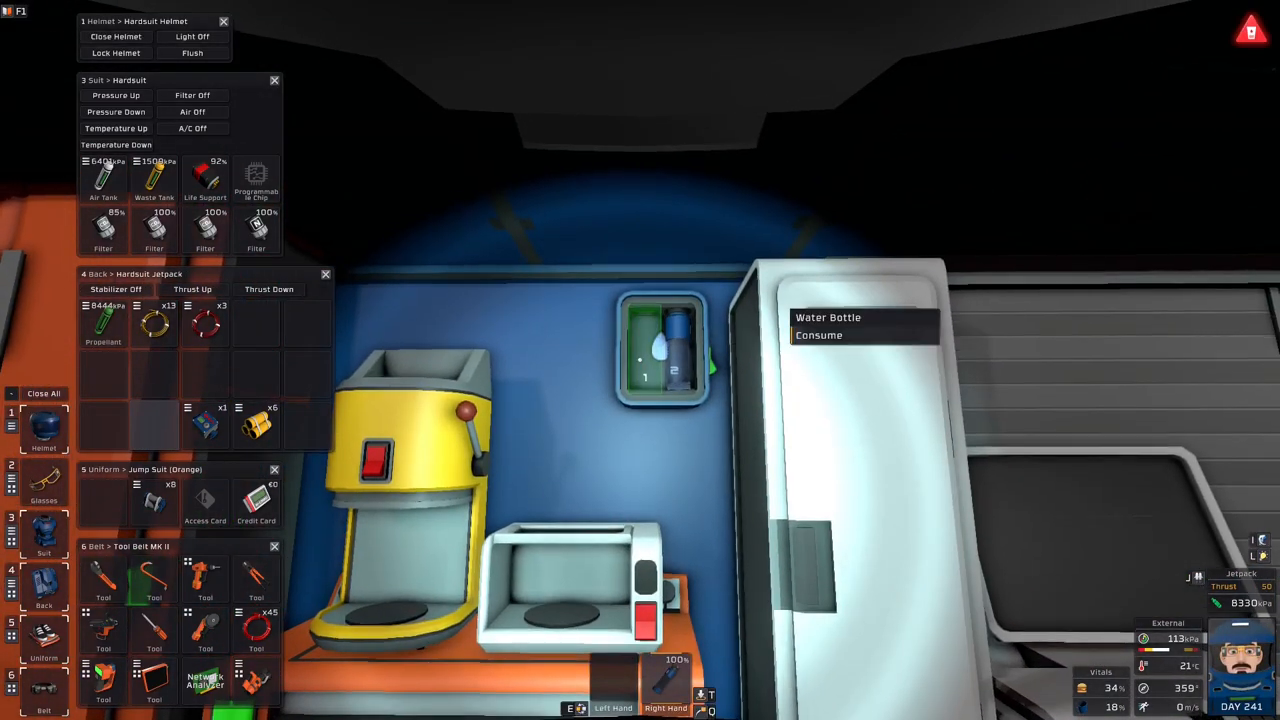
pyautogui.moveTo(820, 336)
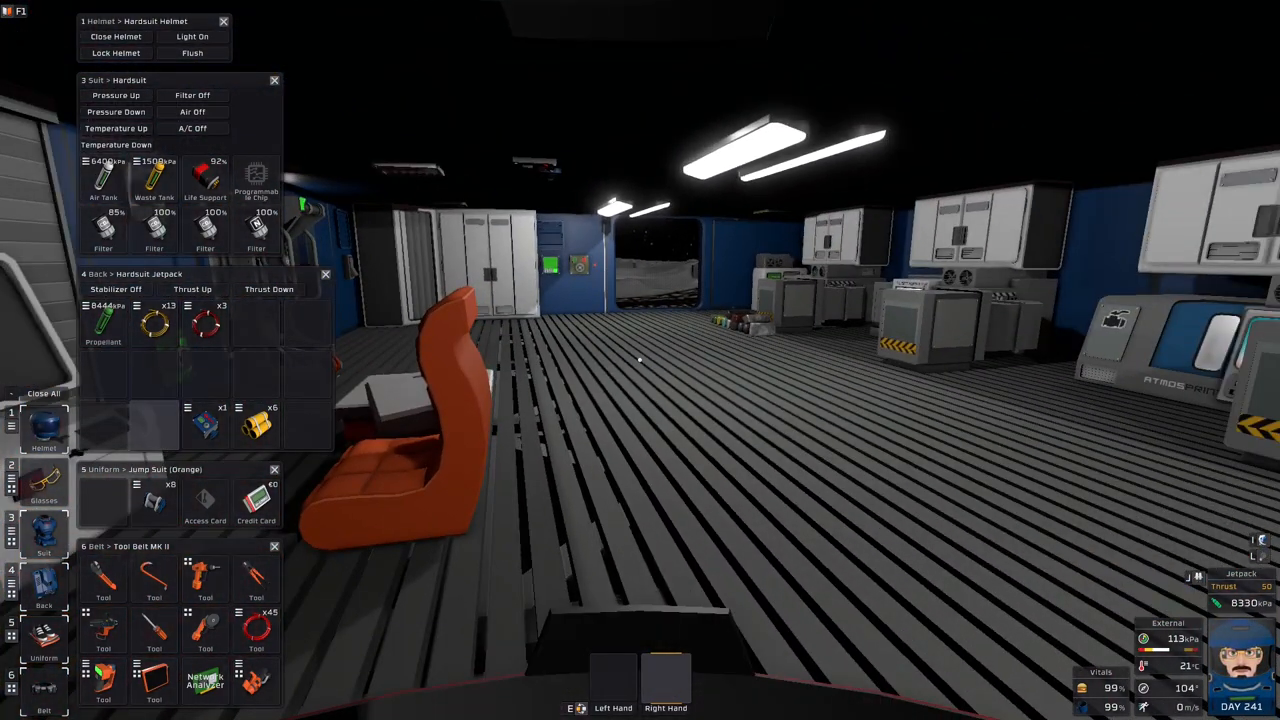
pyautogui.moveTo(640, 360)
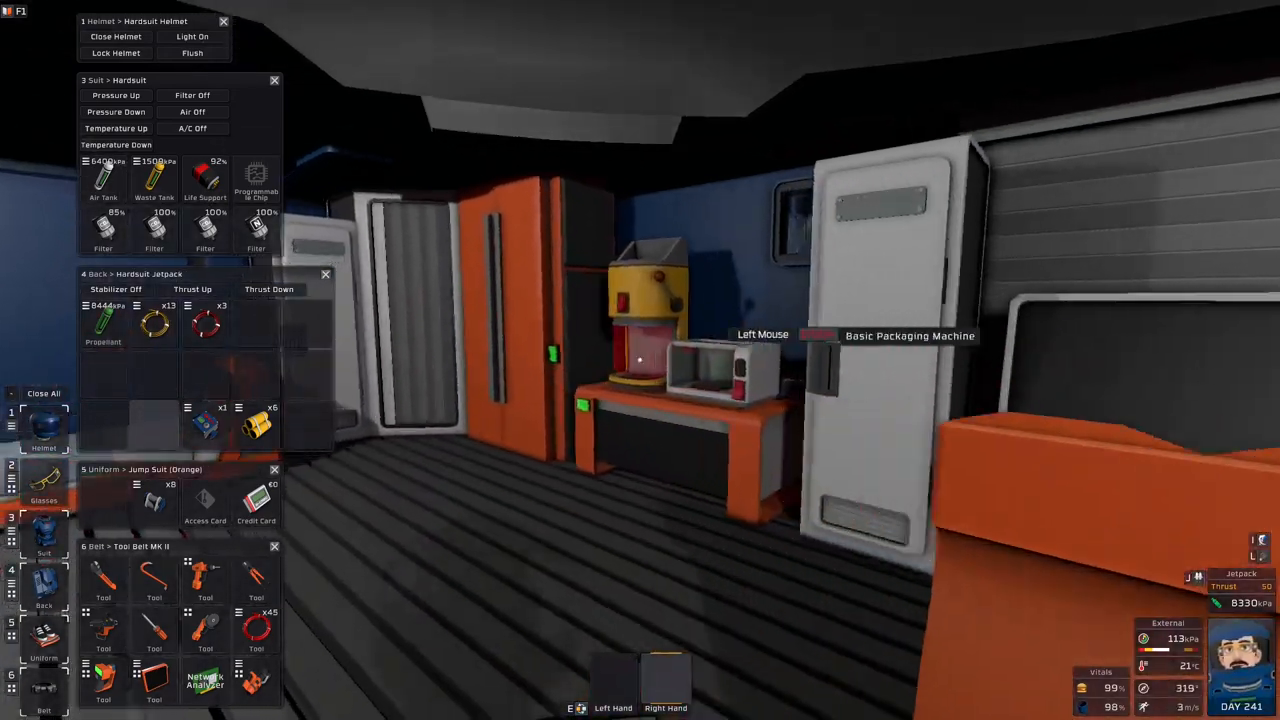
pyautogui.moveTo(640, 360)
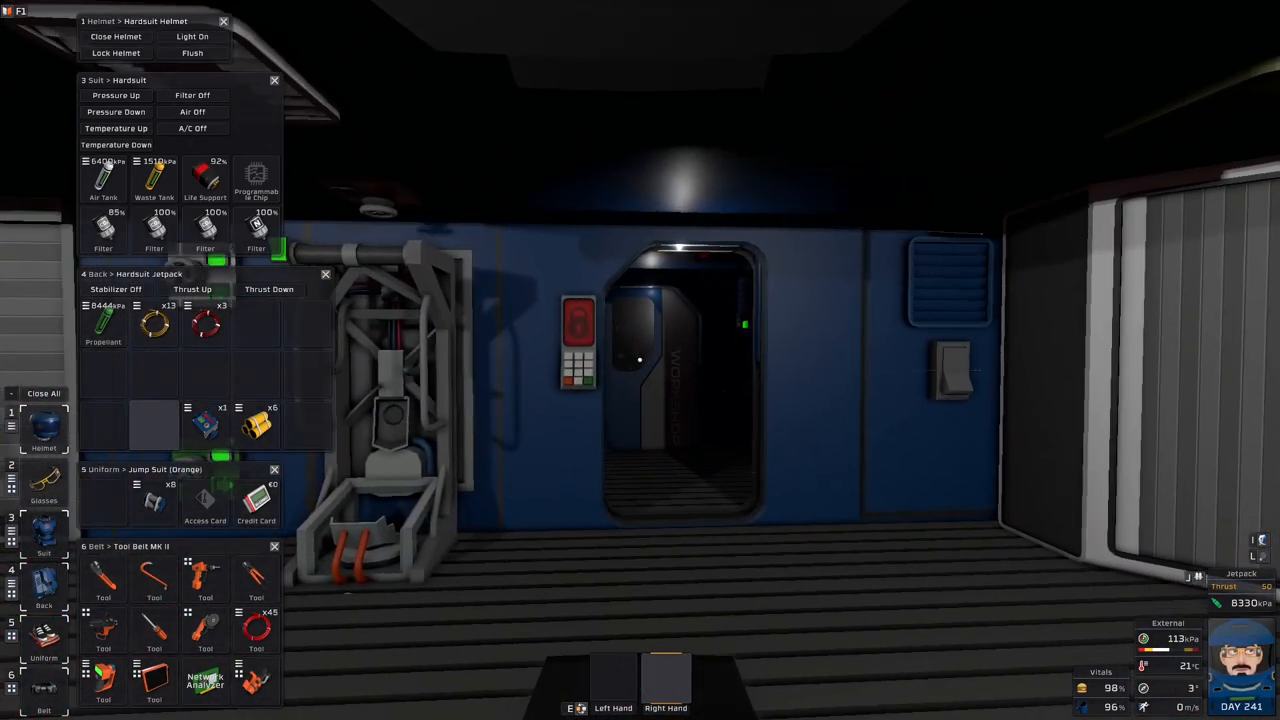
pyautogui.moveTo(640, 360)
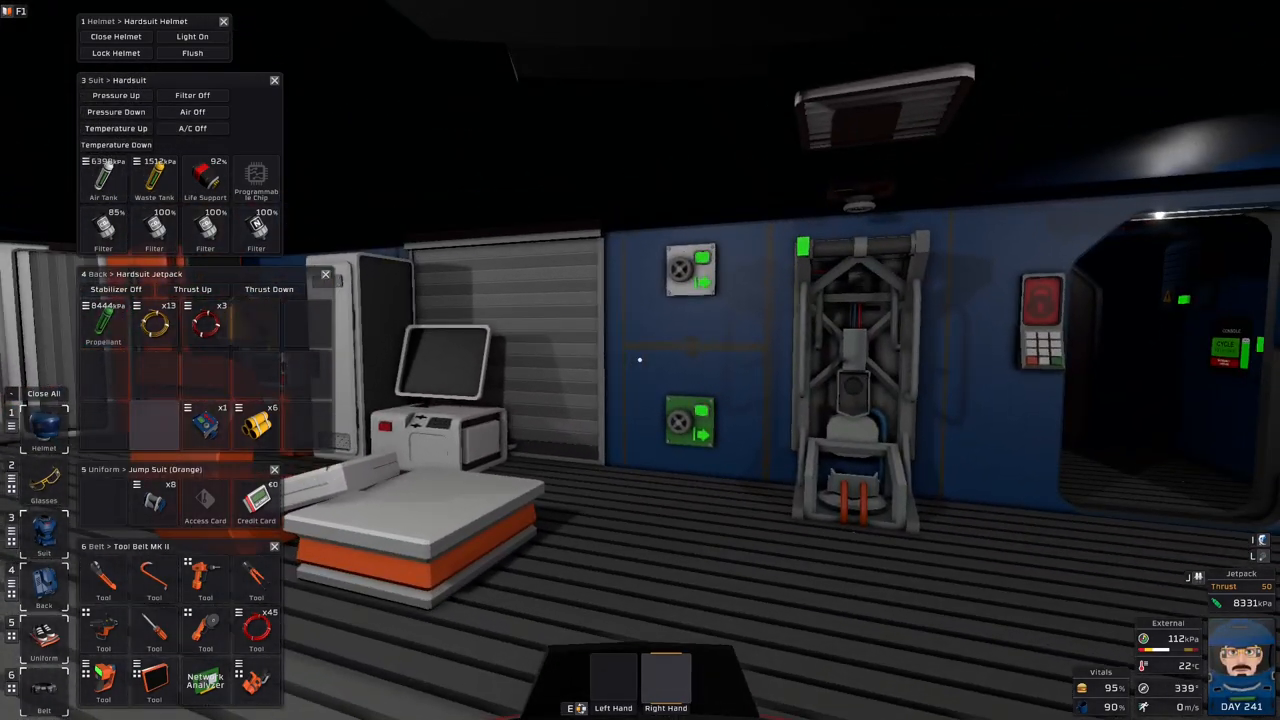
pyautogui.moveTo(640, 360)
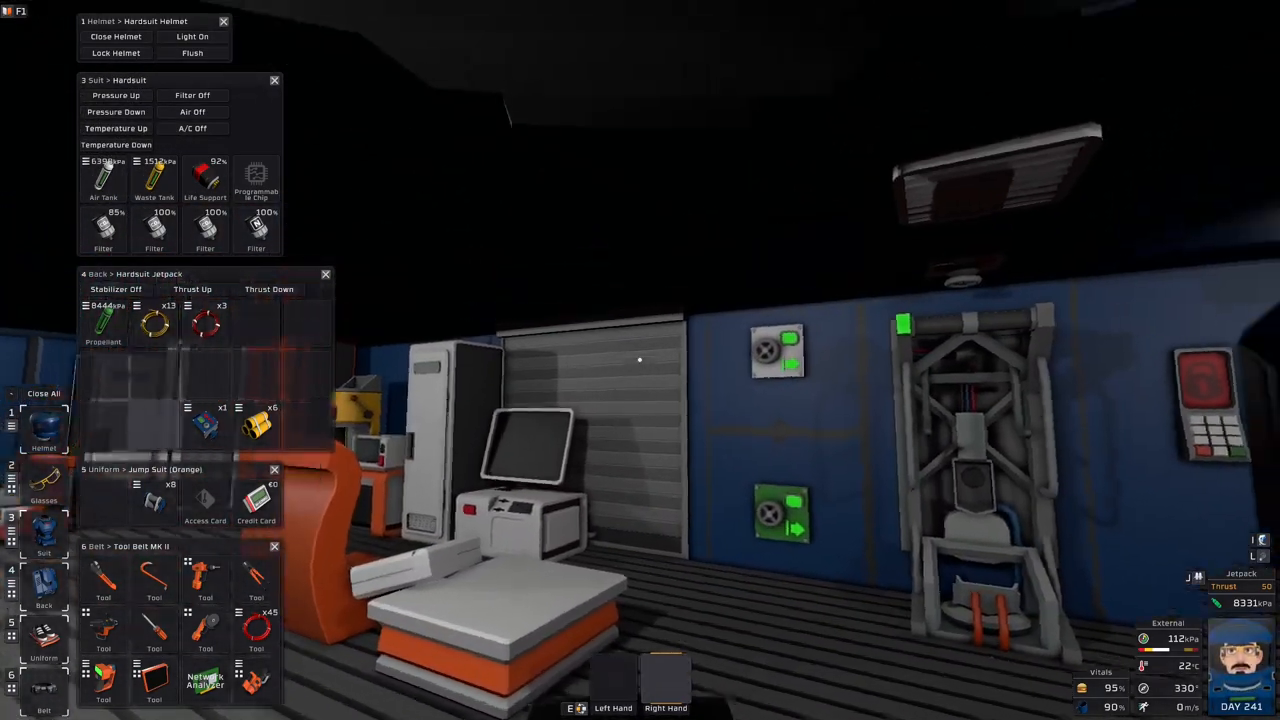